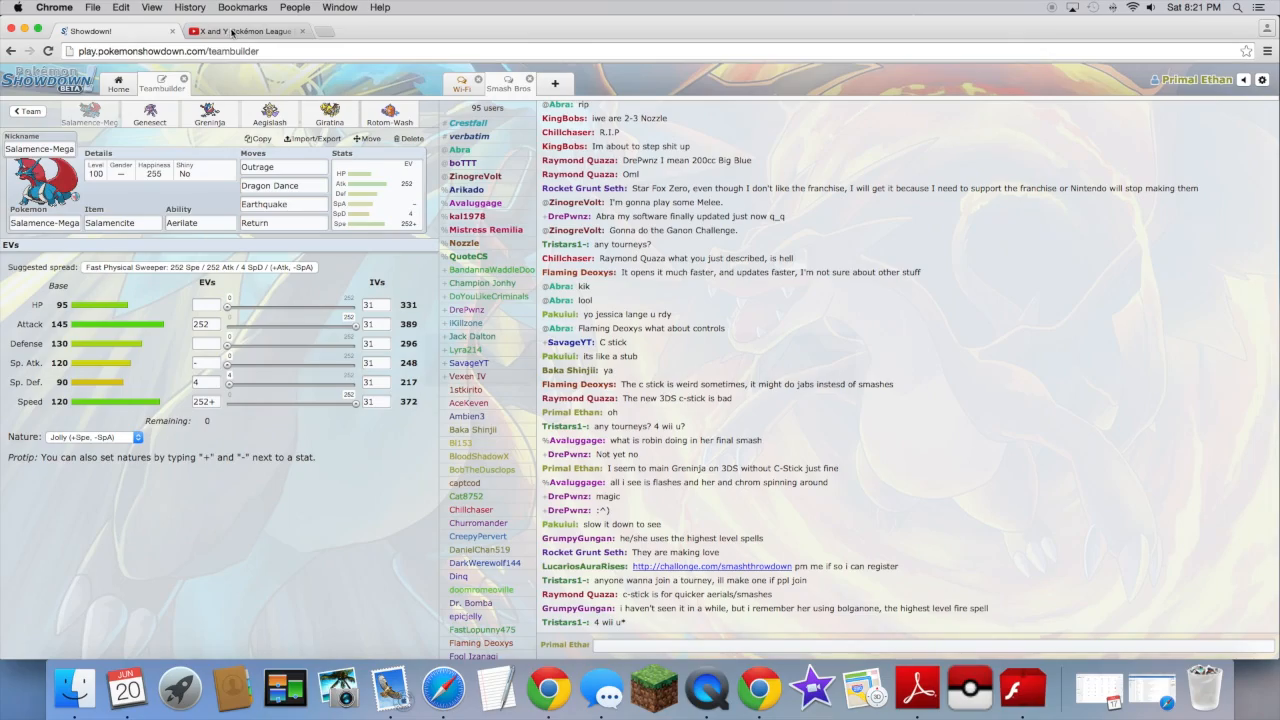
Focus the chat box, then bring the YouTube video tab to the front.
left_click(900, 644)
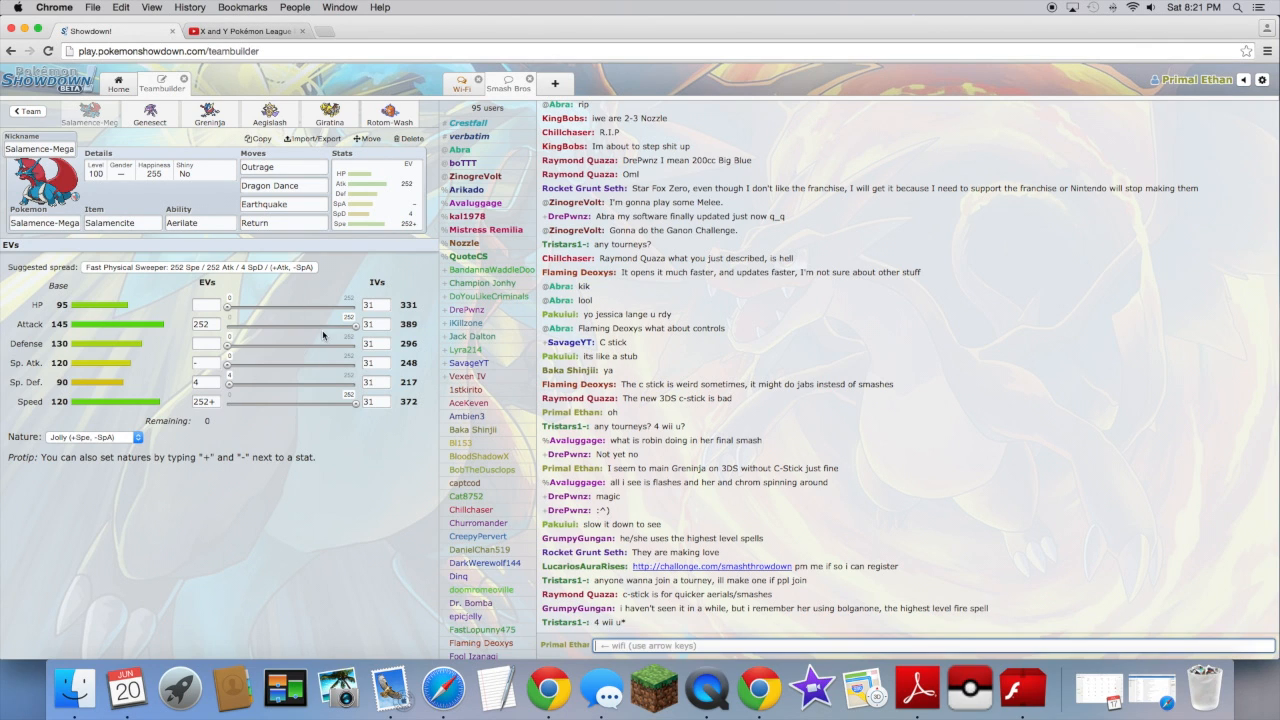
left_click(245, 31)
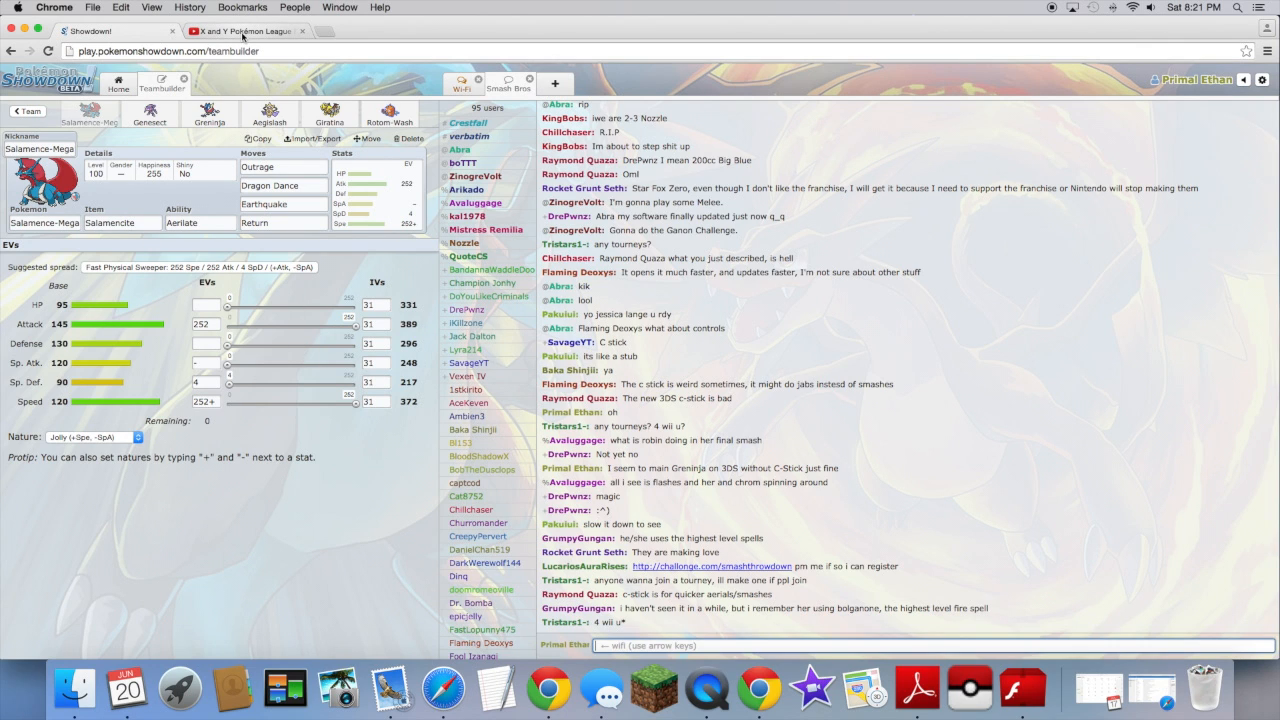
left_click(242, 31)
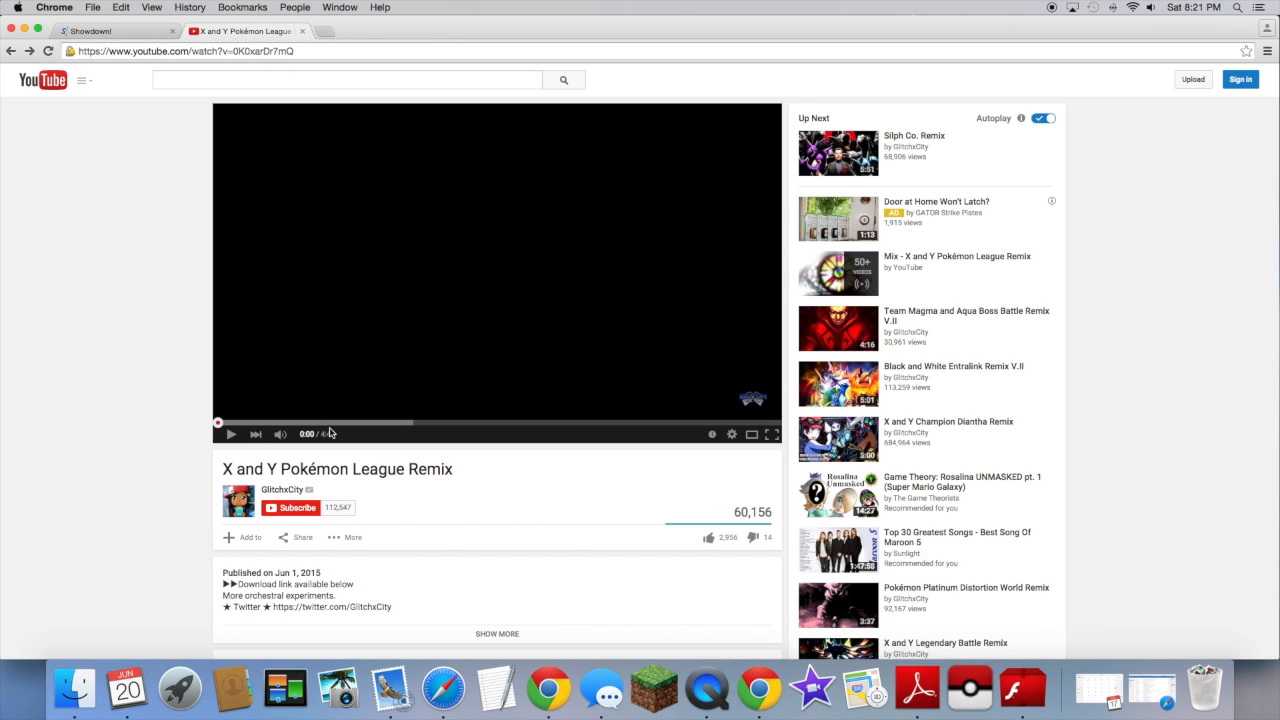
Start the X and Y Pokémon League Remix playing and return to the Showdown teambuilder.
left_click(230, 433)
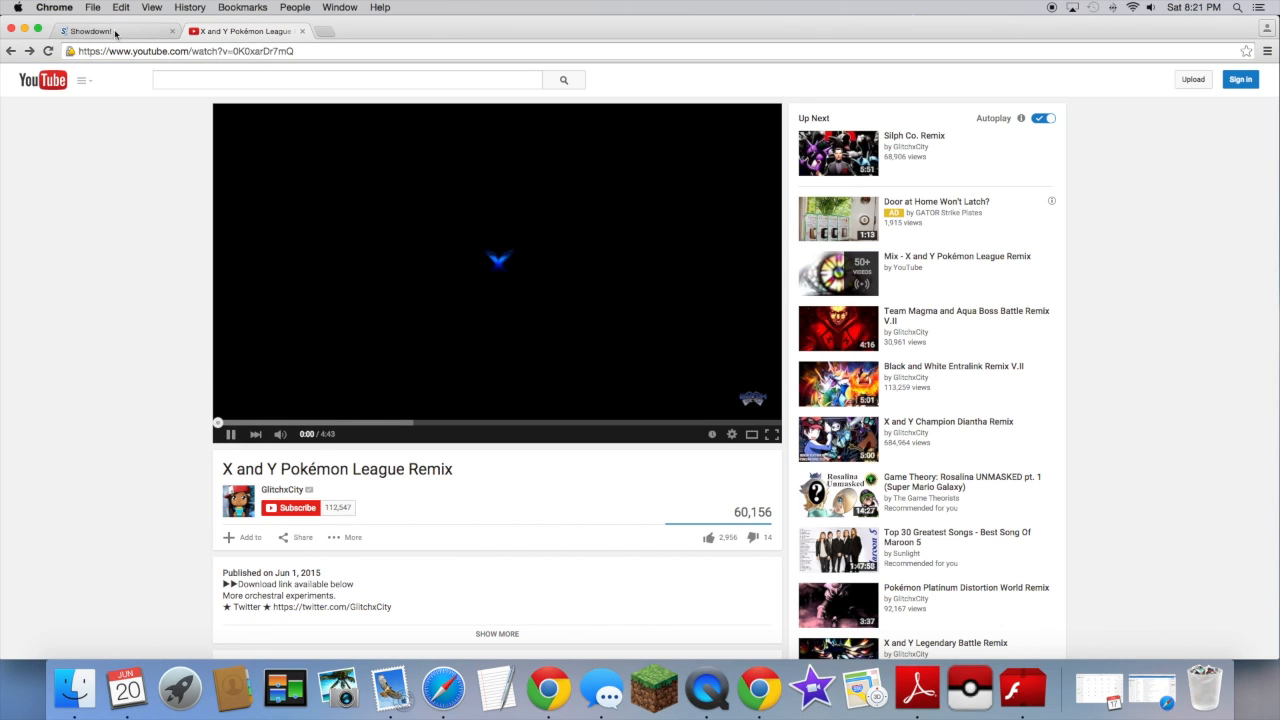
left_click(113, 31)
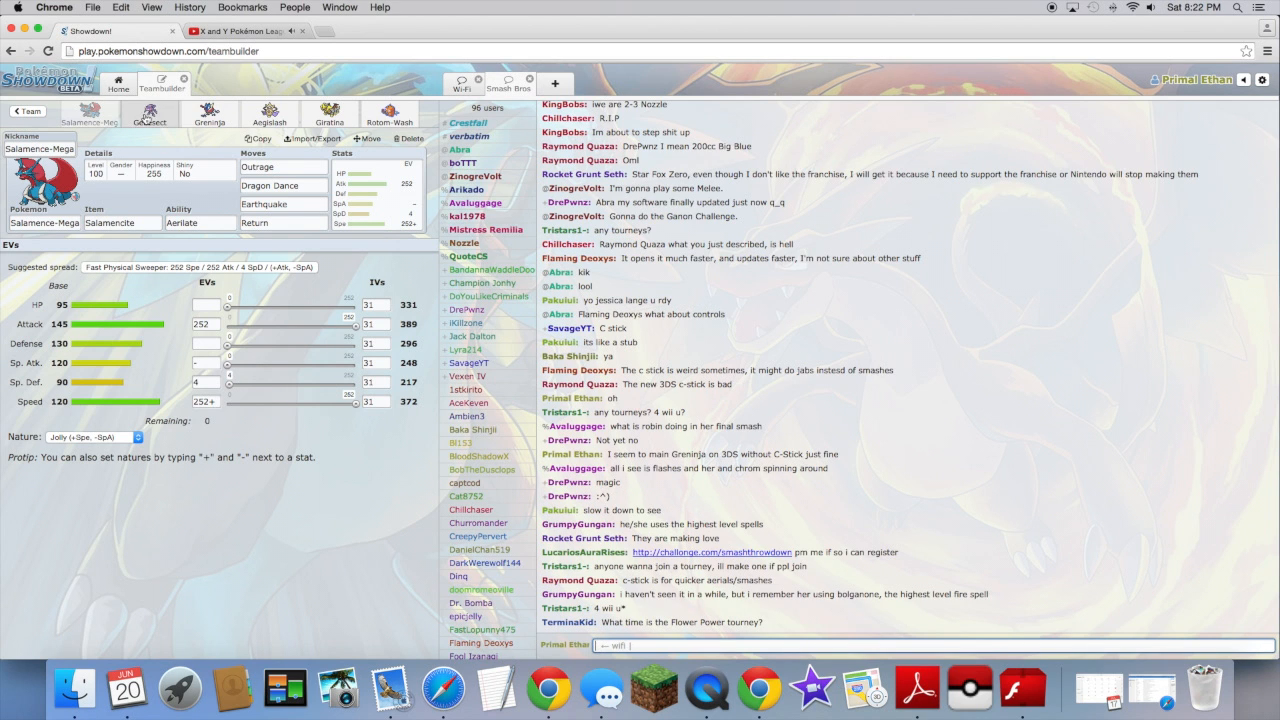
Glance at Genesect, review Salamence-Mega's set, then show Genesect's Life Orb, Hasty set.
left_click(149, 113)
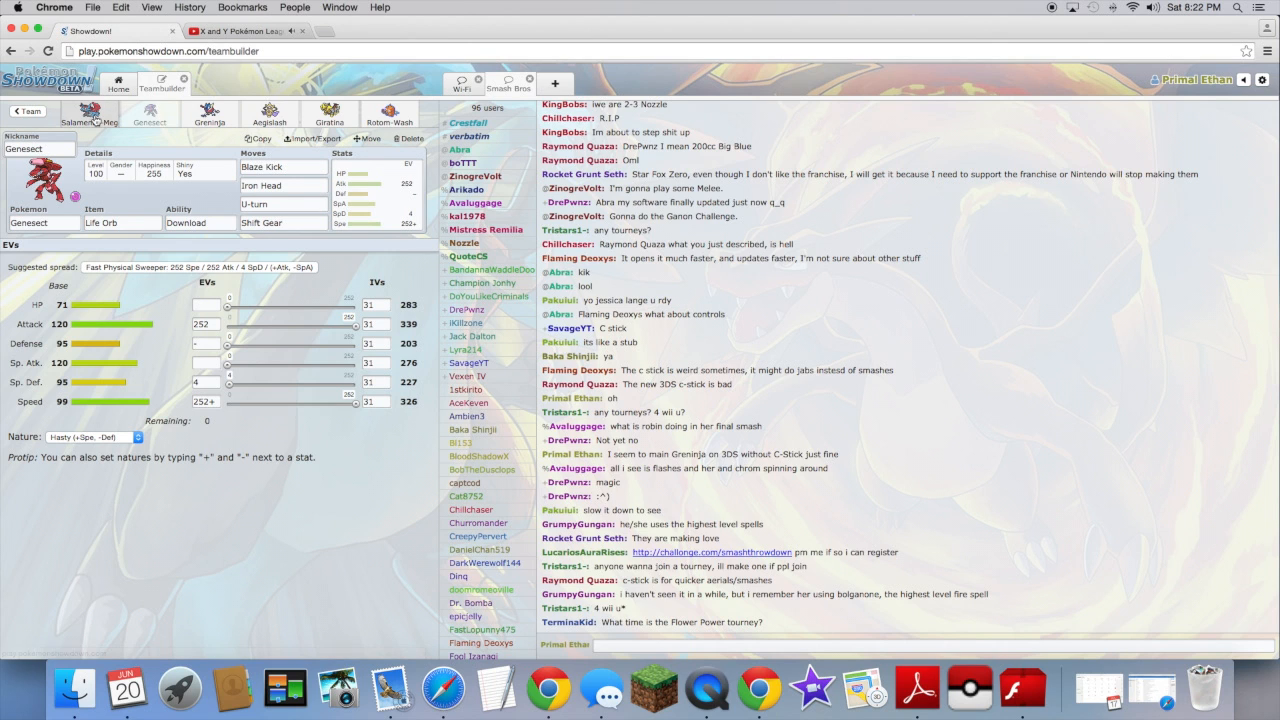
left_click(89, 113)
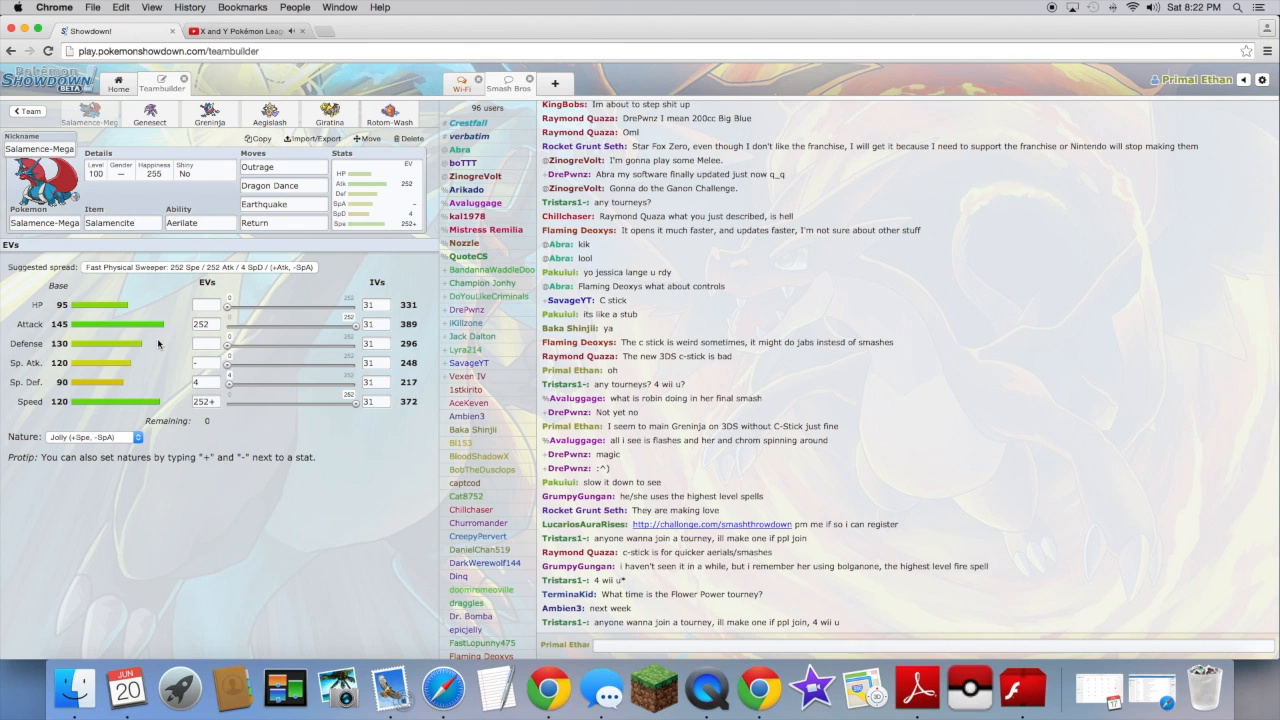
mouse_move(162, 312)
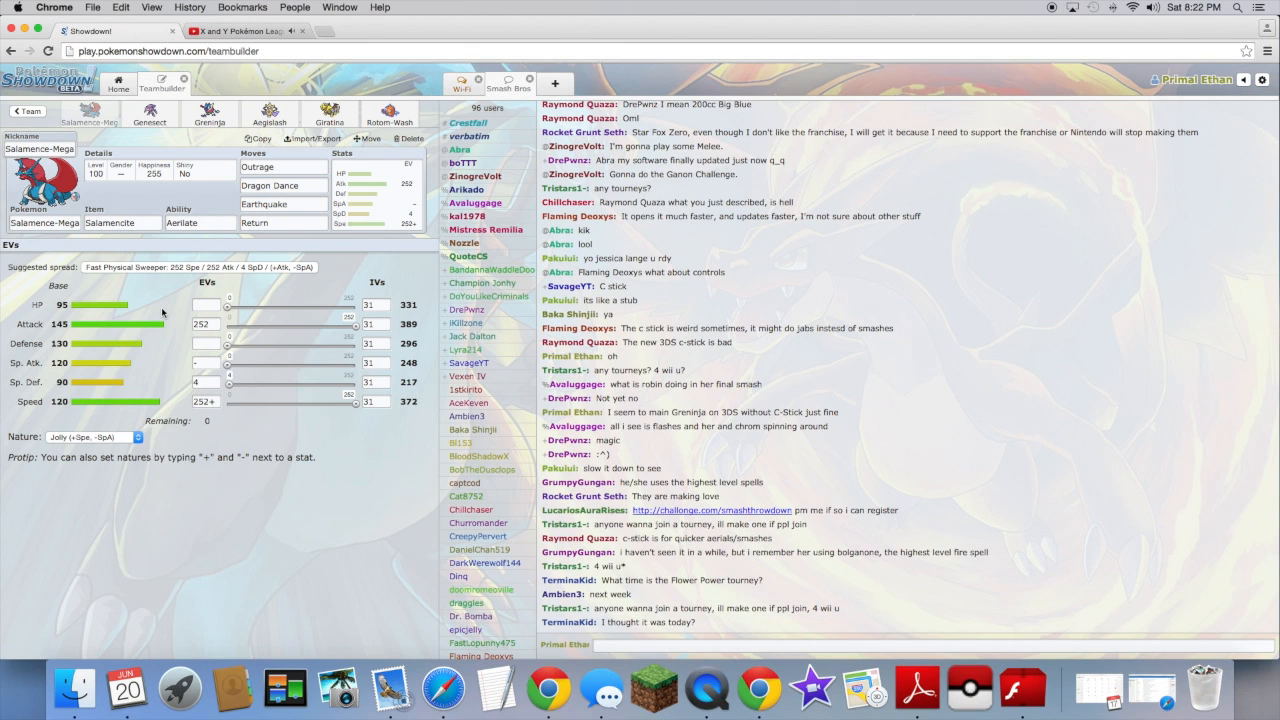
scroll("down", 3)
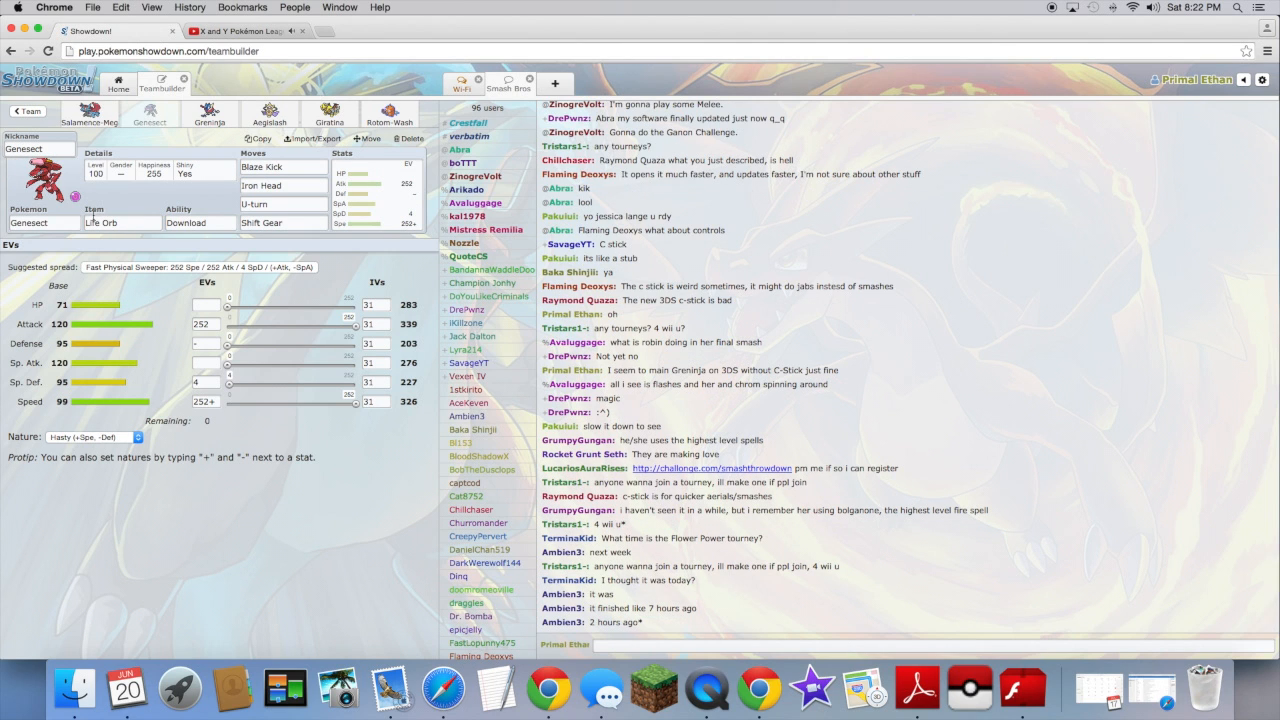
scroll("down", 3)
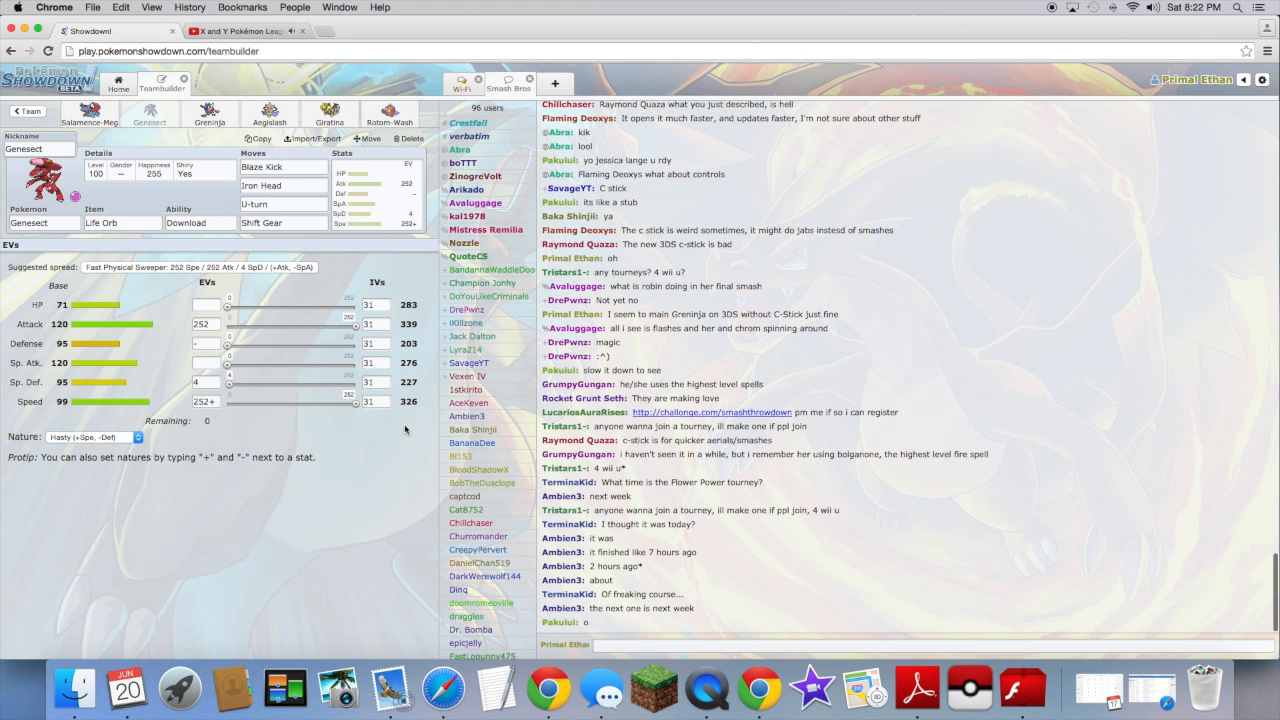
scroll("down", 3)
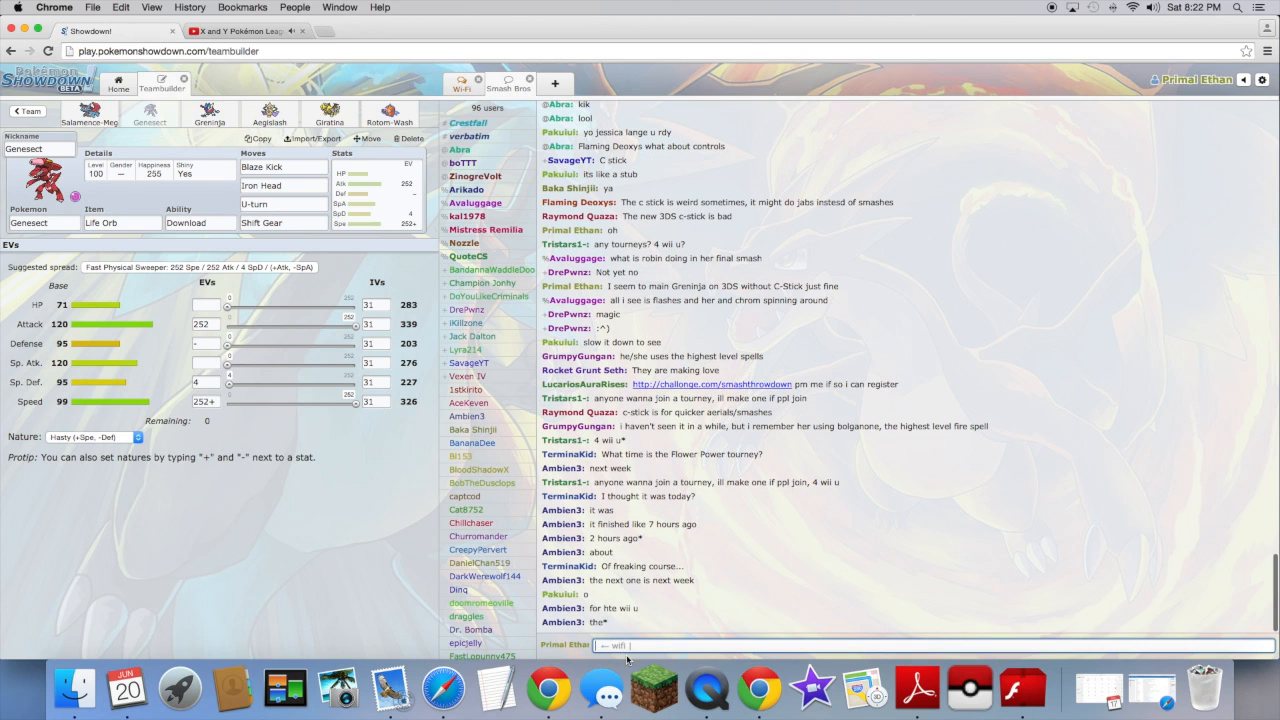
Post Deoxys-Attack's data lookup (/dt) with its Pressure ability and base stats into chat.
type("/dt deoxys at")
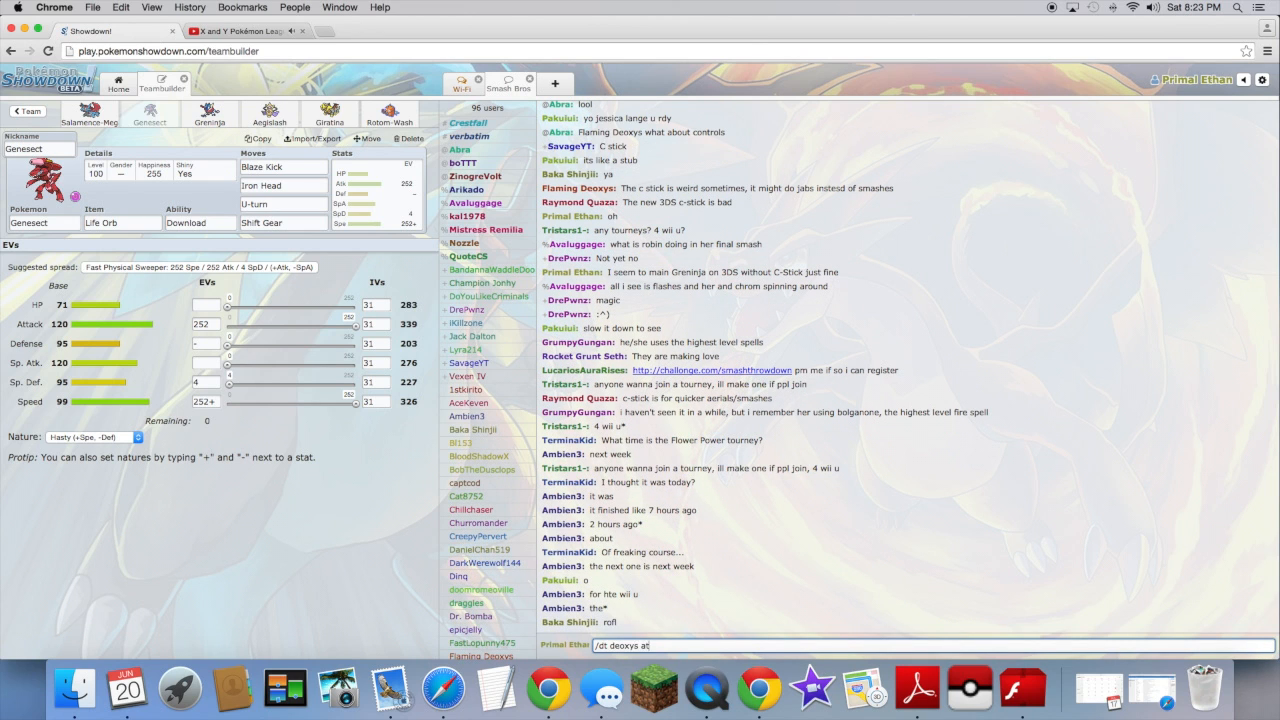
key("enter")
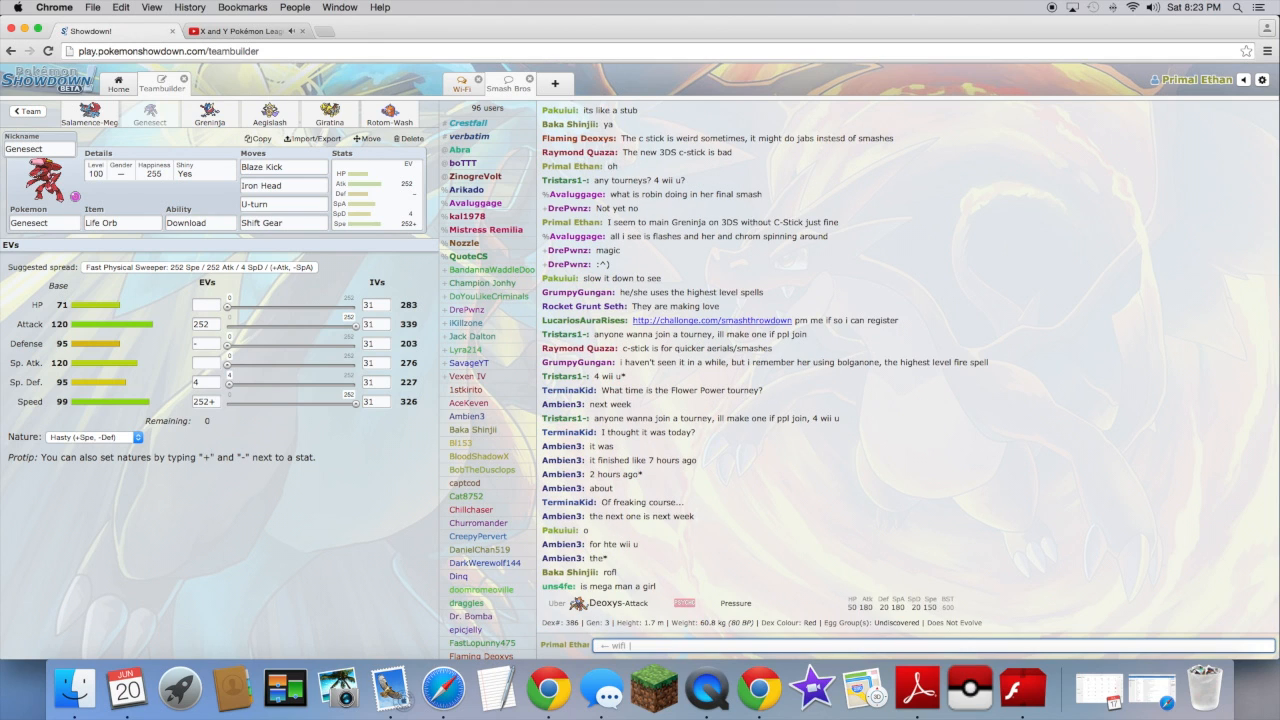
scroll("down", 3)
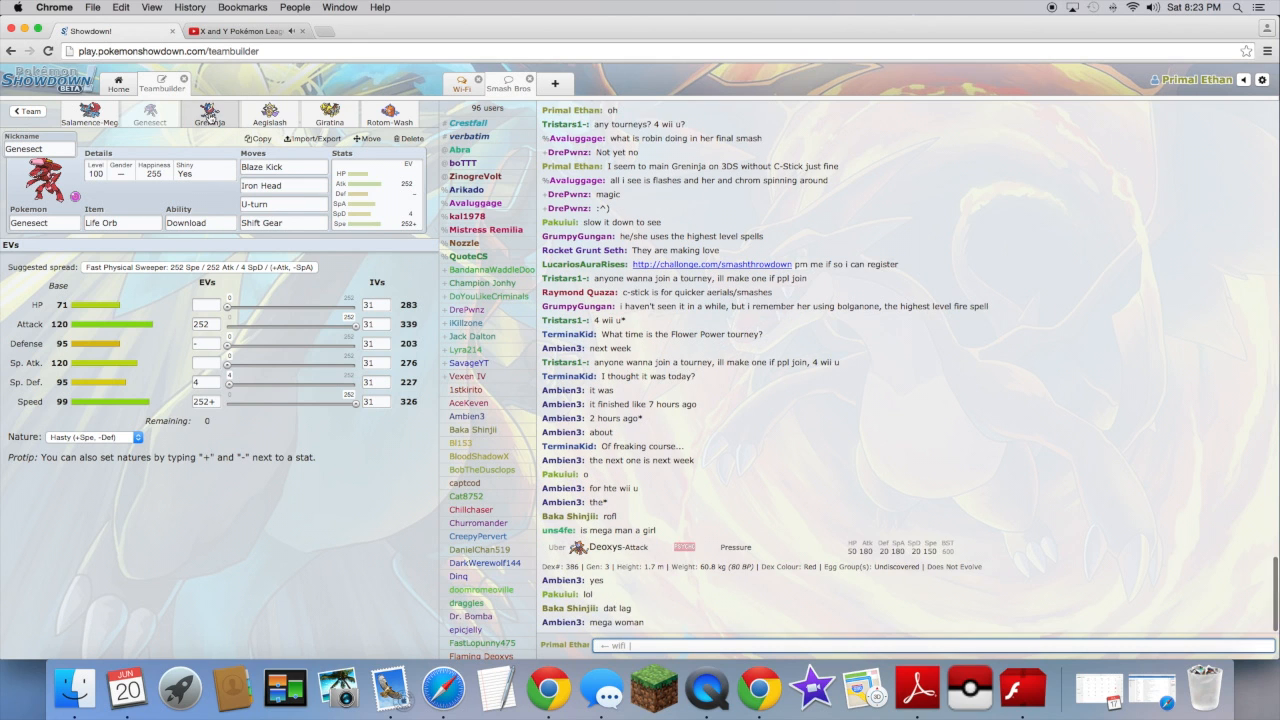
Step through the next team members' sets, reaching Rotom-Wash's Bold, Leftovers build.
left_click(209, 113)
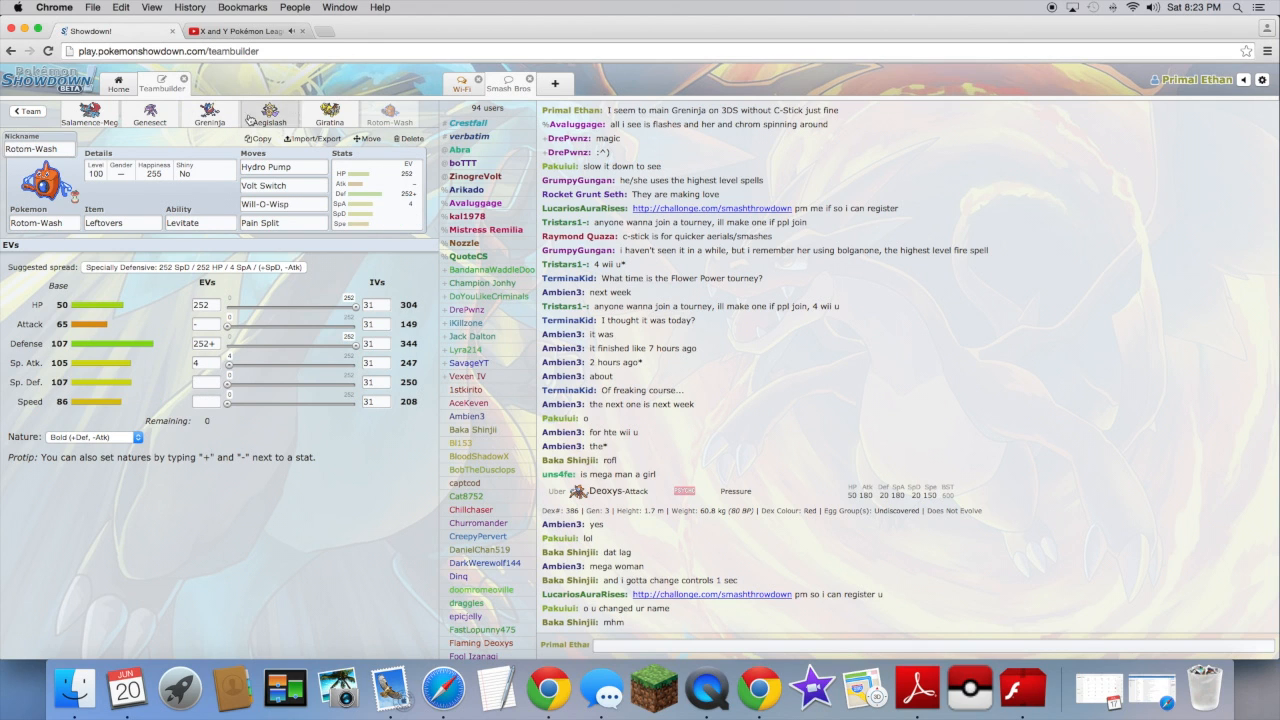
left_click(209, 113)
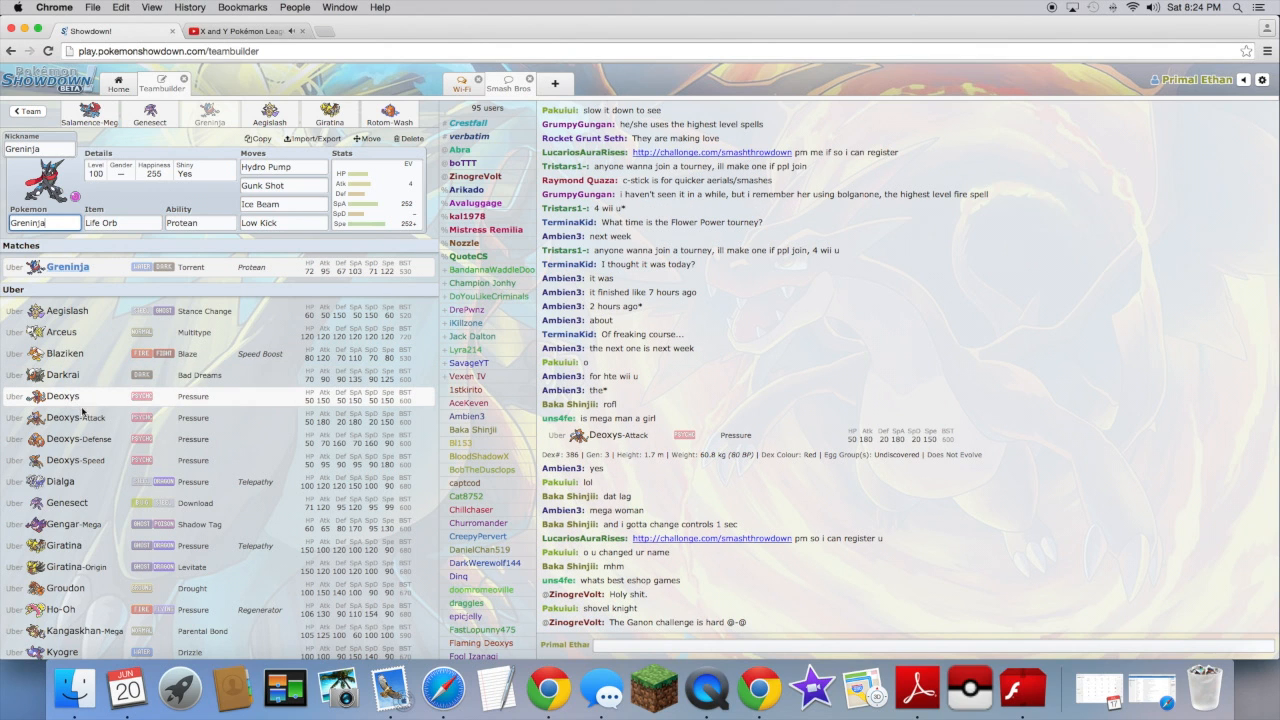
mouse_move(99, 485)
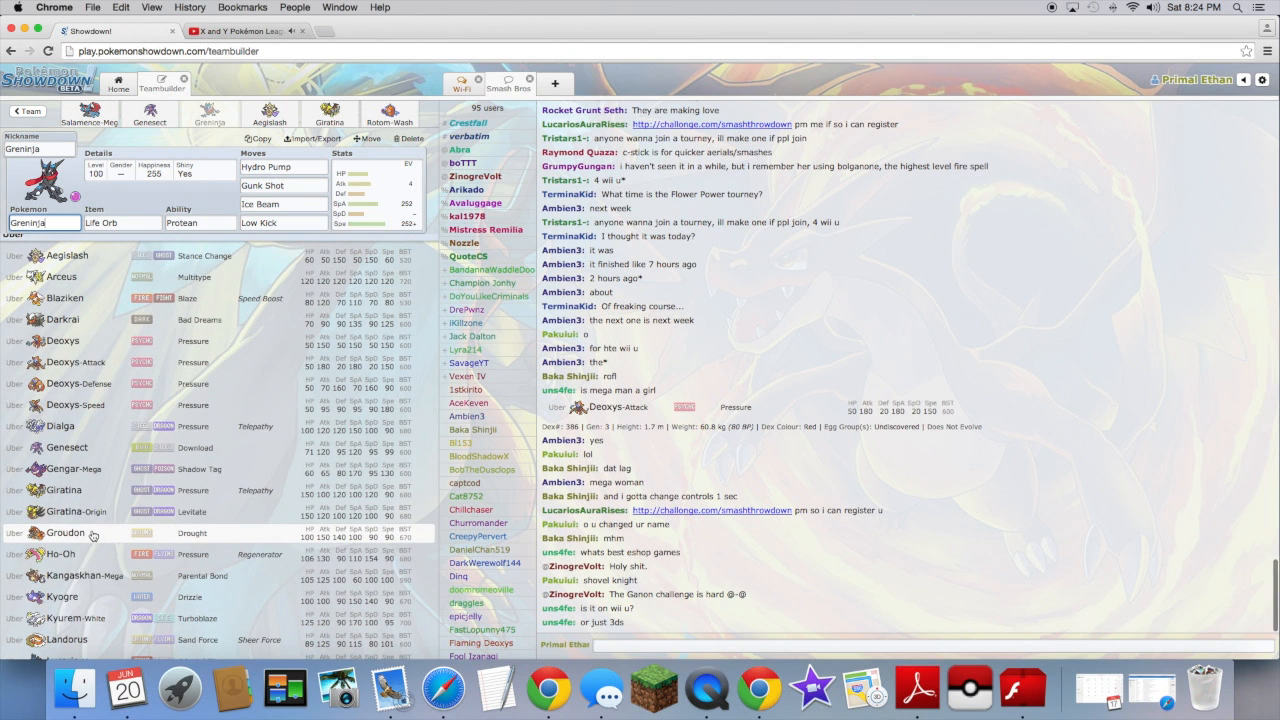
Scroll through the Uber-tier Pokémon list as replacement options for Greninja.
scroll("down", 3)
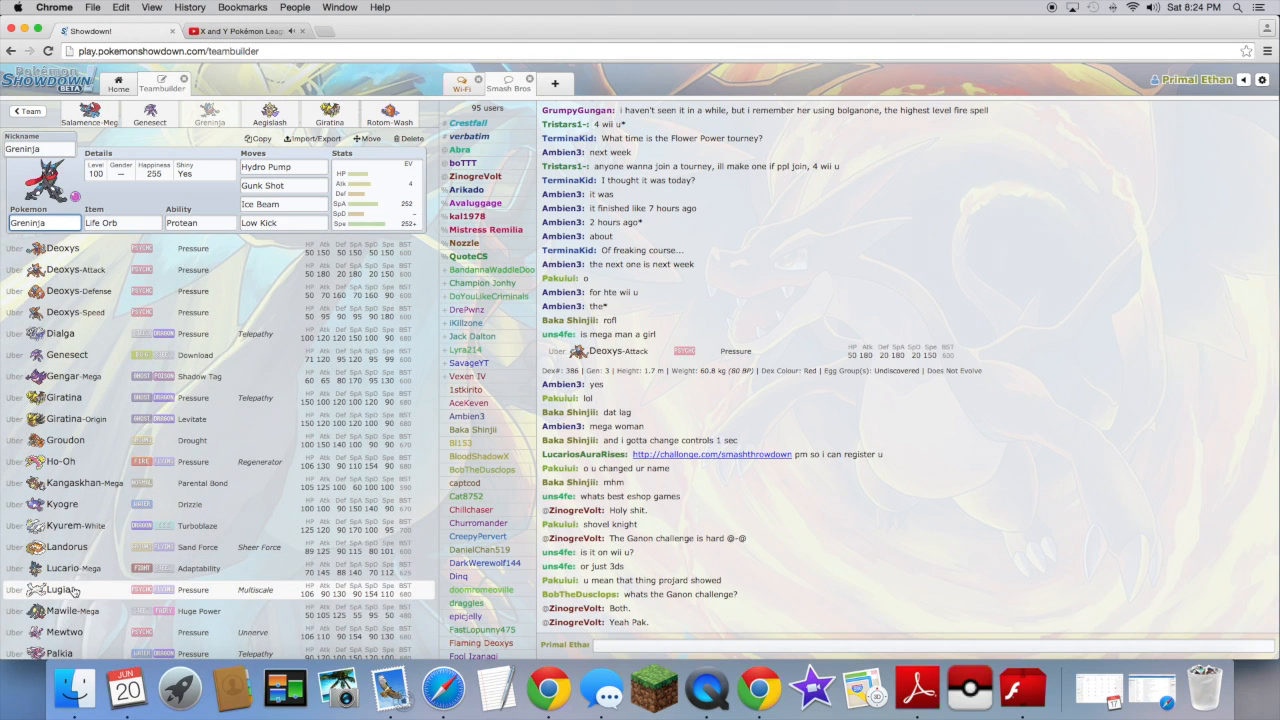
scroll("down", 3)
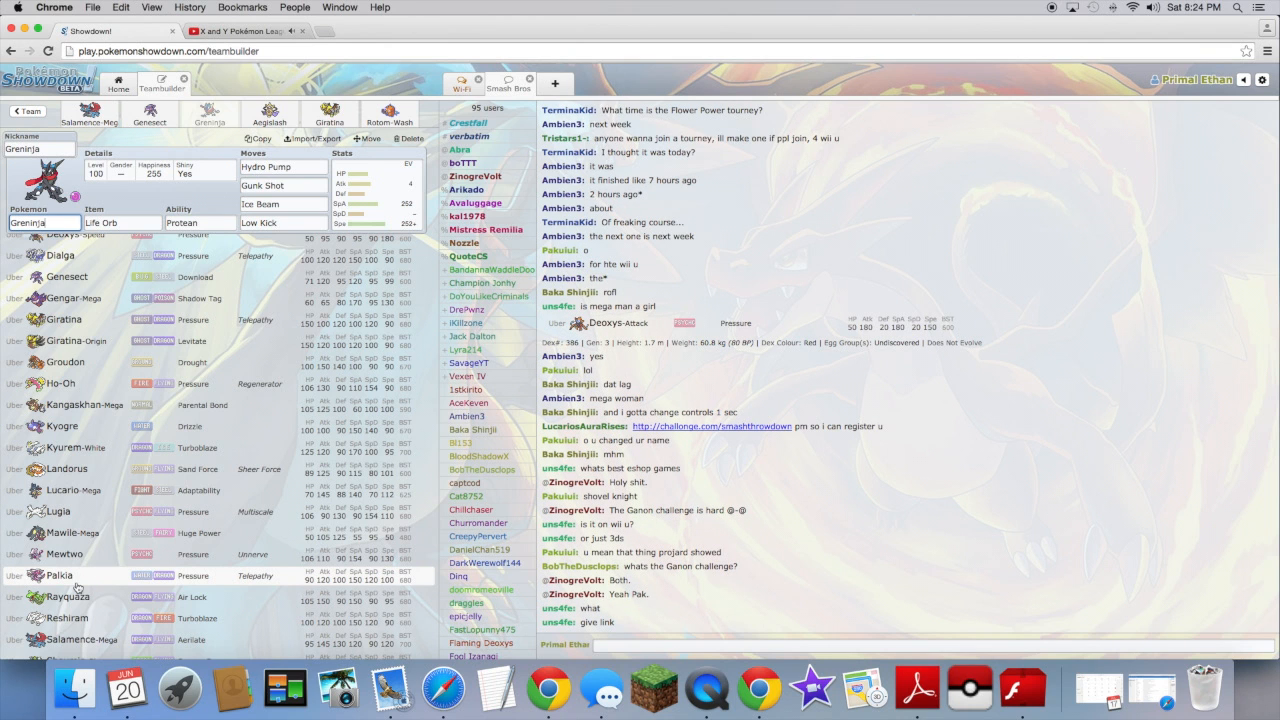
scroll("down", 3)
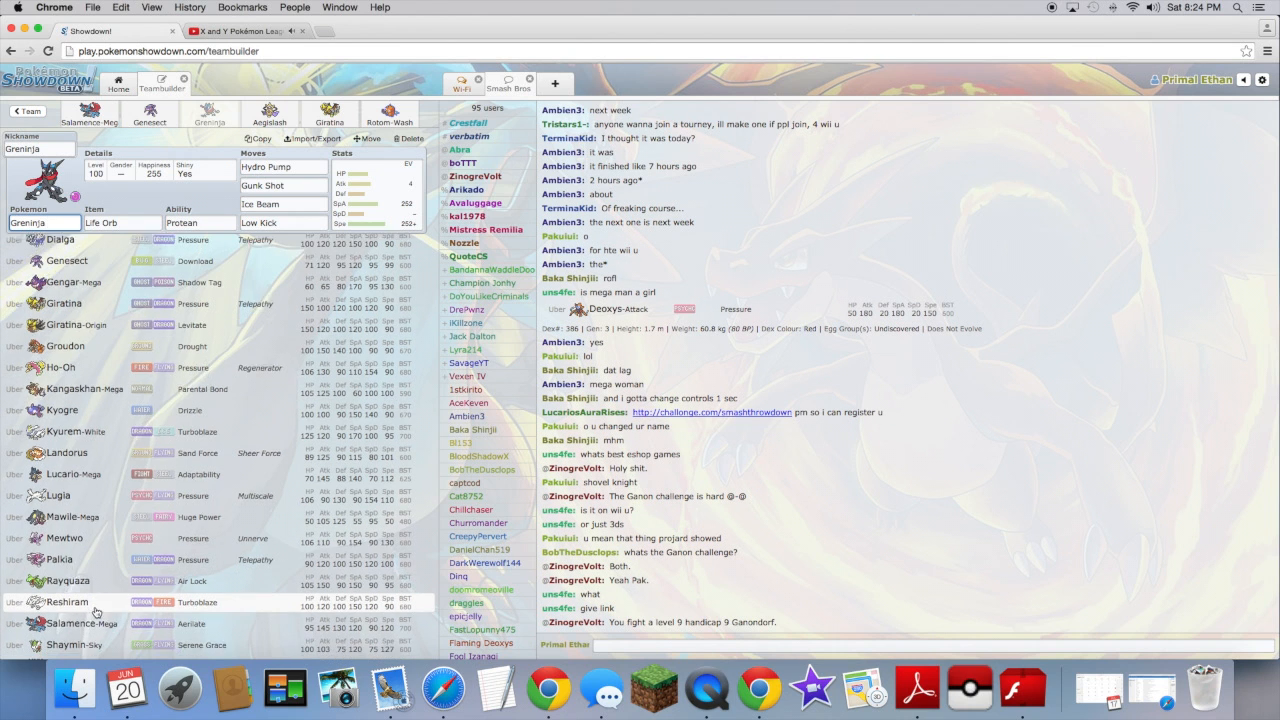
scroll("down", 3)
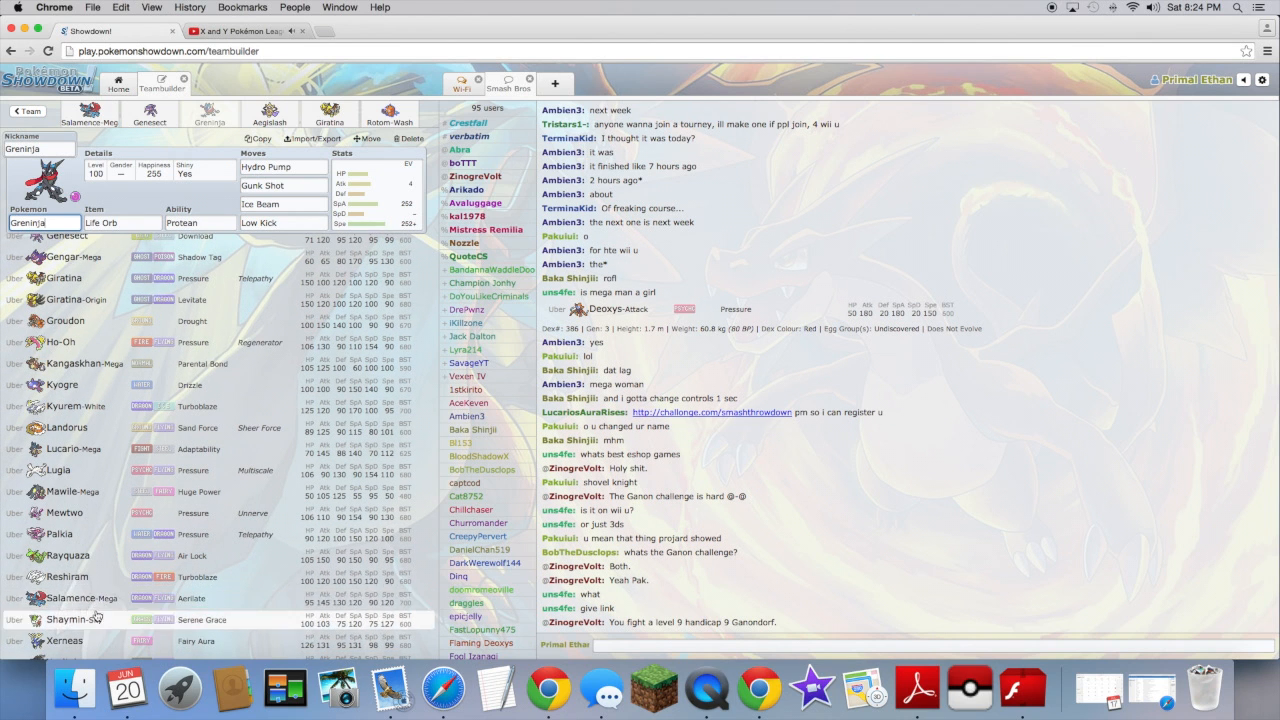
scroll("down", 3)
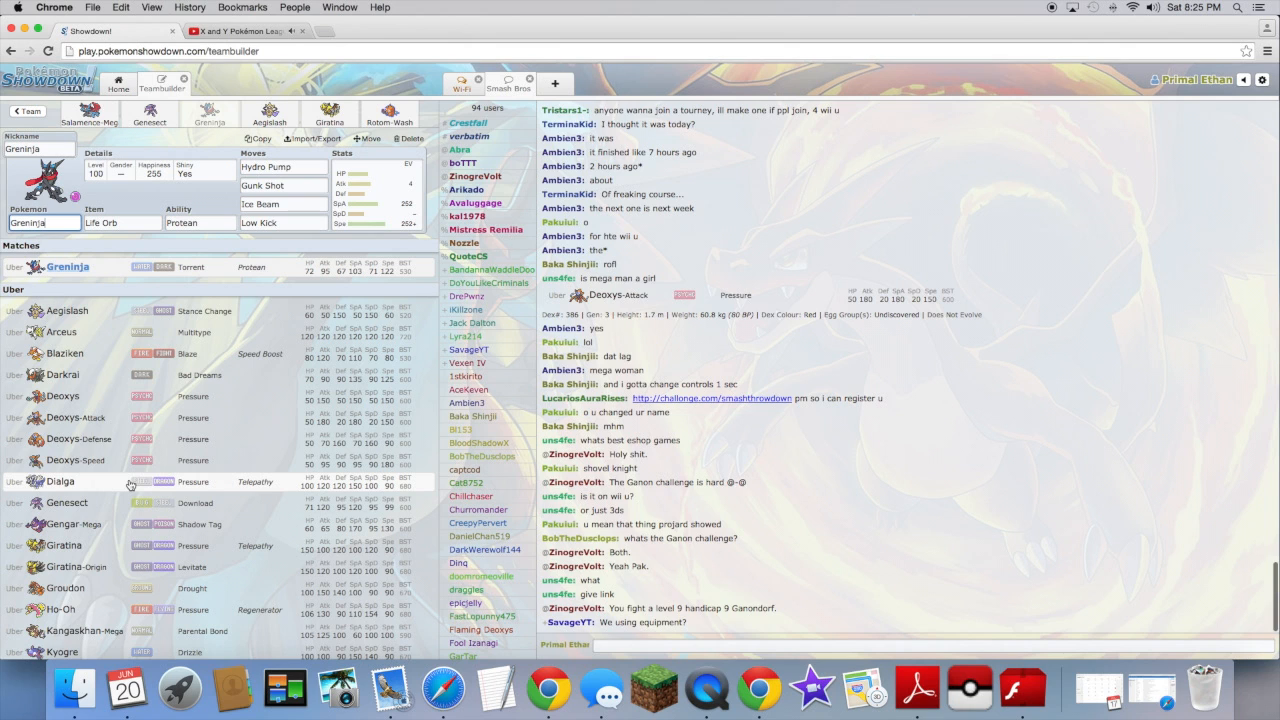
scroll("down", 3)
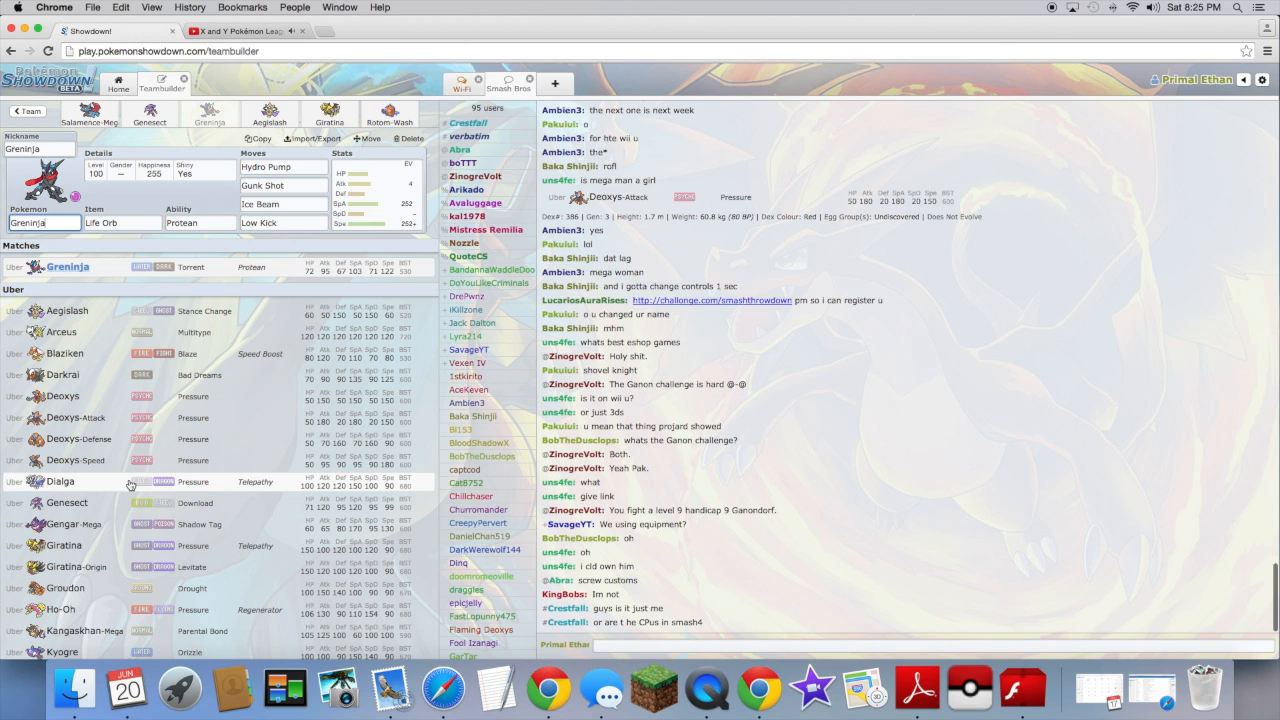
scroll("down", 3)
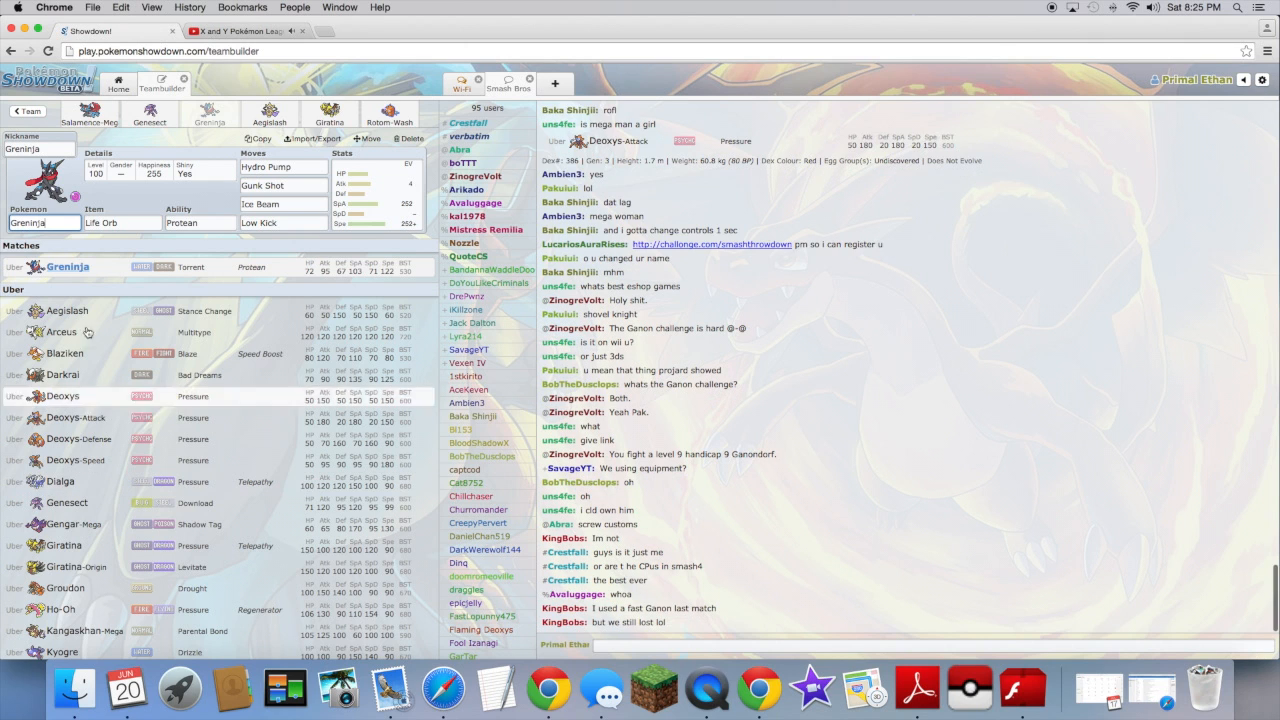
Switch from Greninja to Aegislash's Weakness Policy set with Shadow Sneak and King's Shield.
left_click(270, 113)
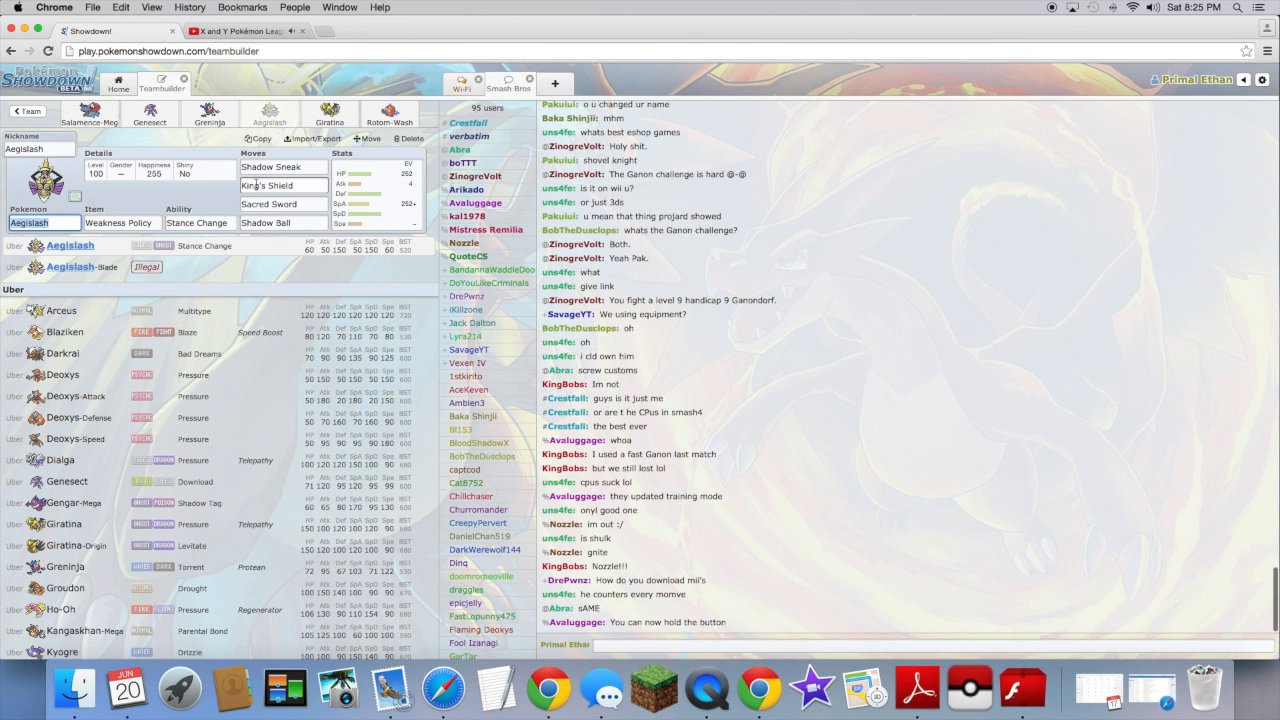
left_click(209, 113)
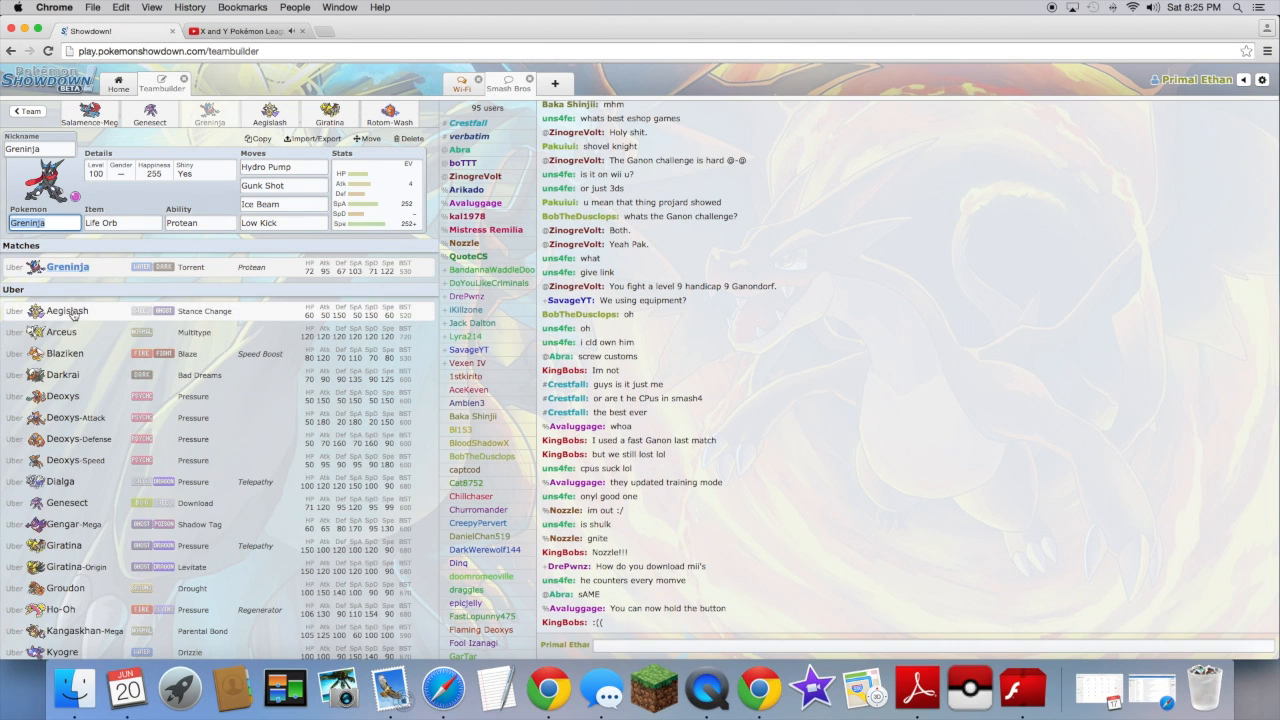
left_click(283, 204)
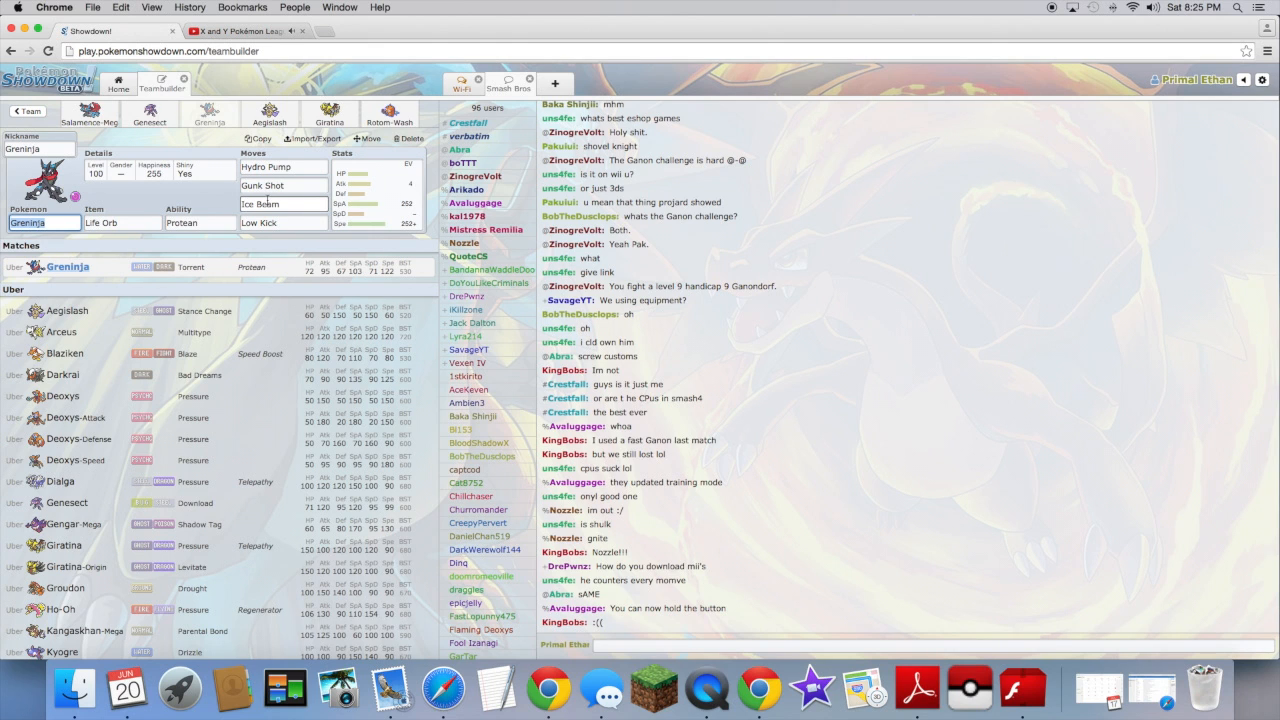
scroll("down", 3)
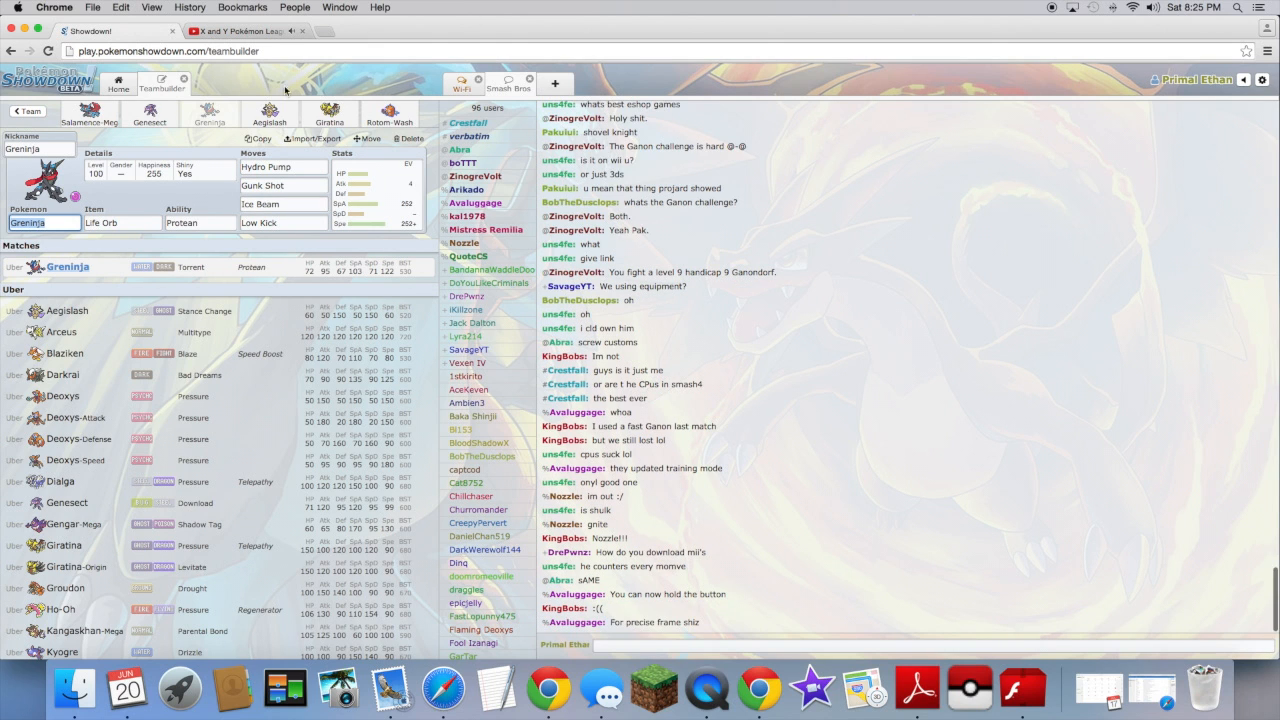
left_click(269, 113)
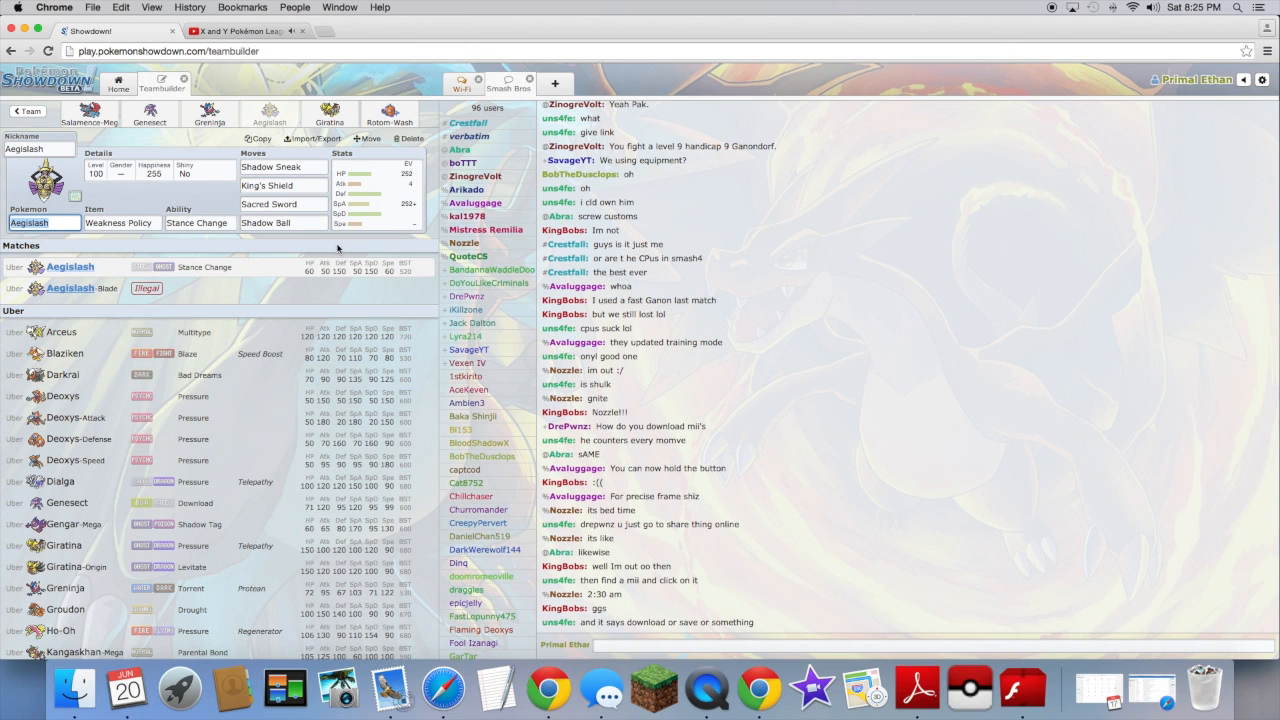
left_click(283, 167)
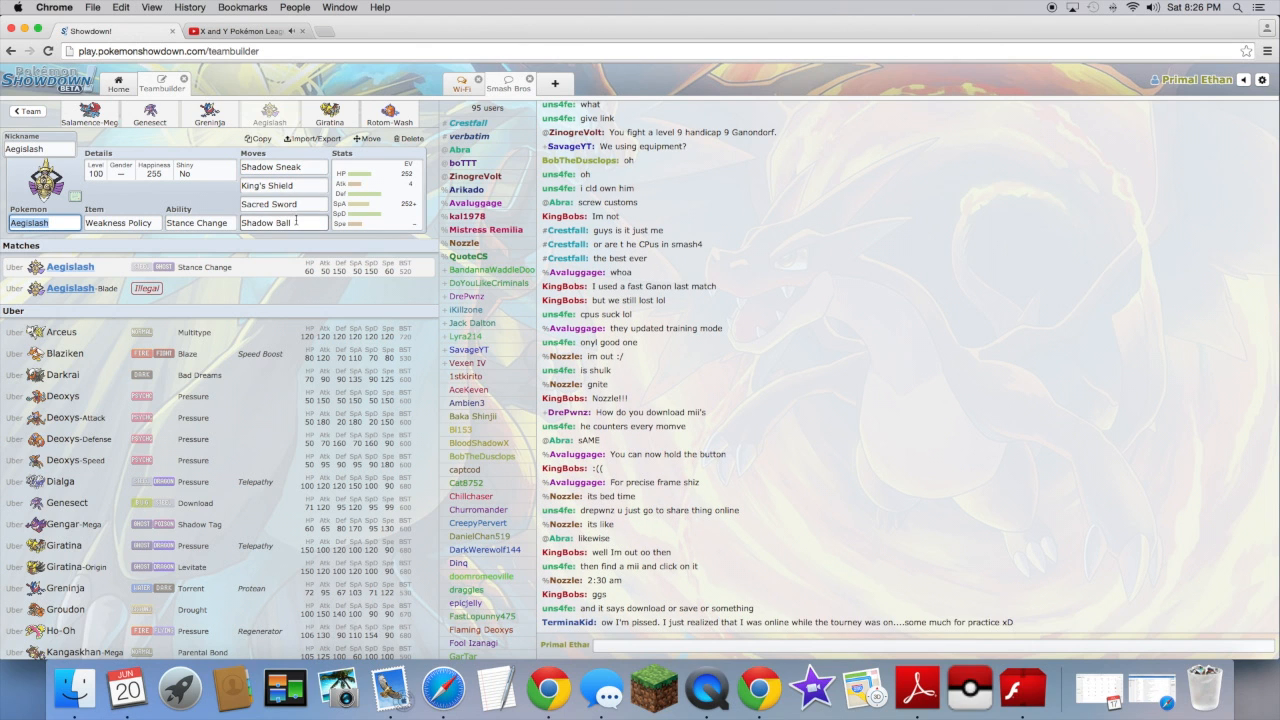
Browse the usable and full move lists for Aegislash's King's Shield slot.
left_click(283, 185)
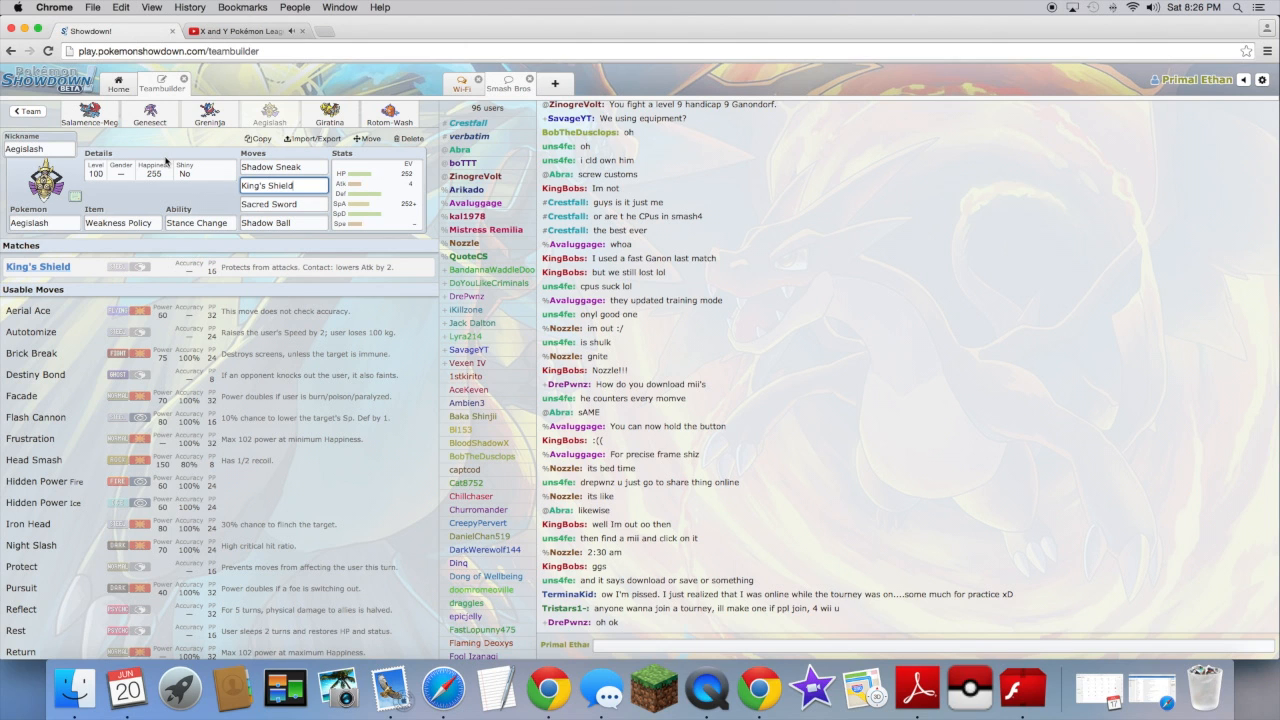
mouse_move(55, 410)
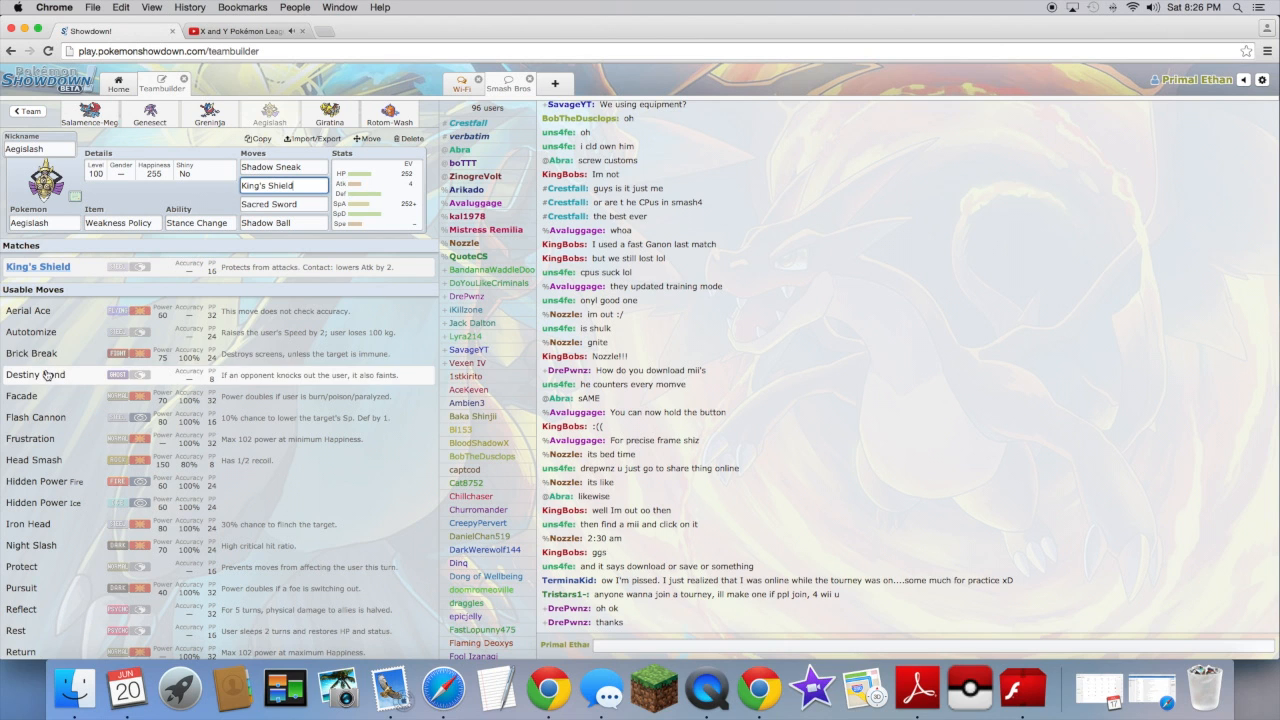
mouse_move(65, 545)
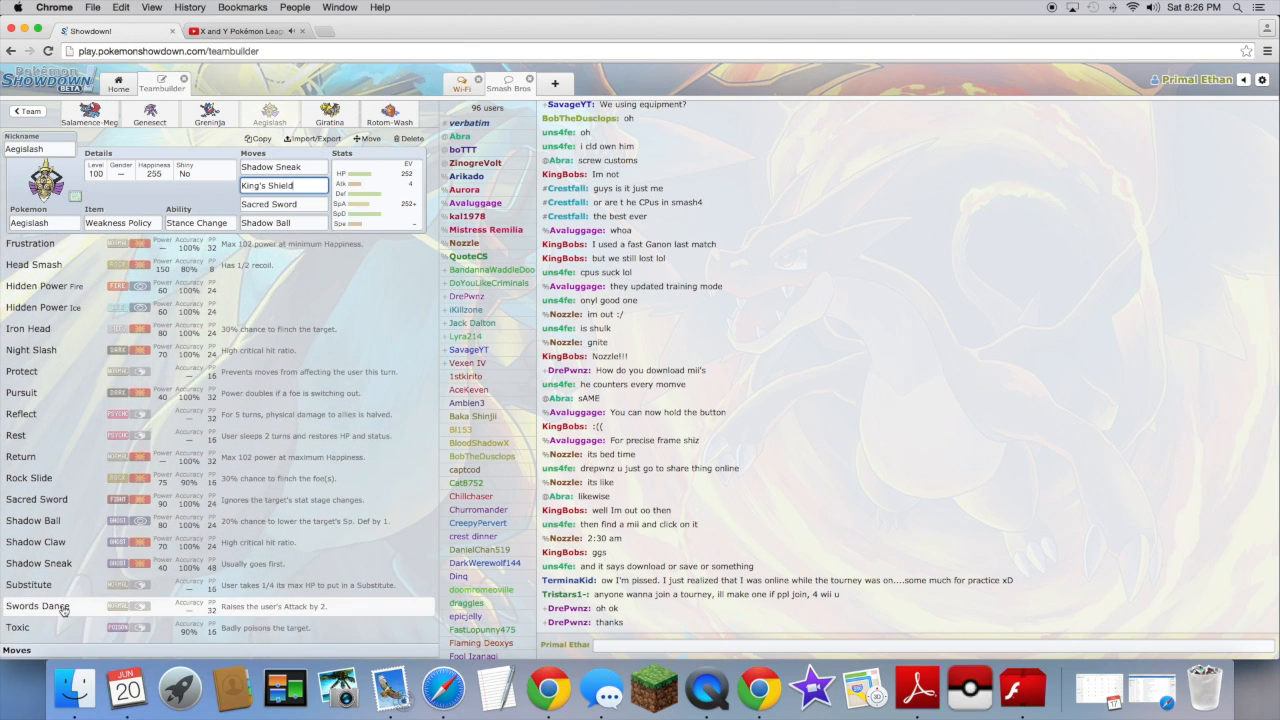
scroll("down", 3)
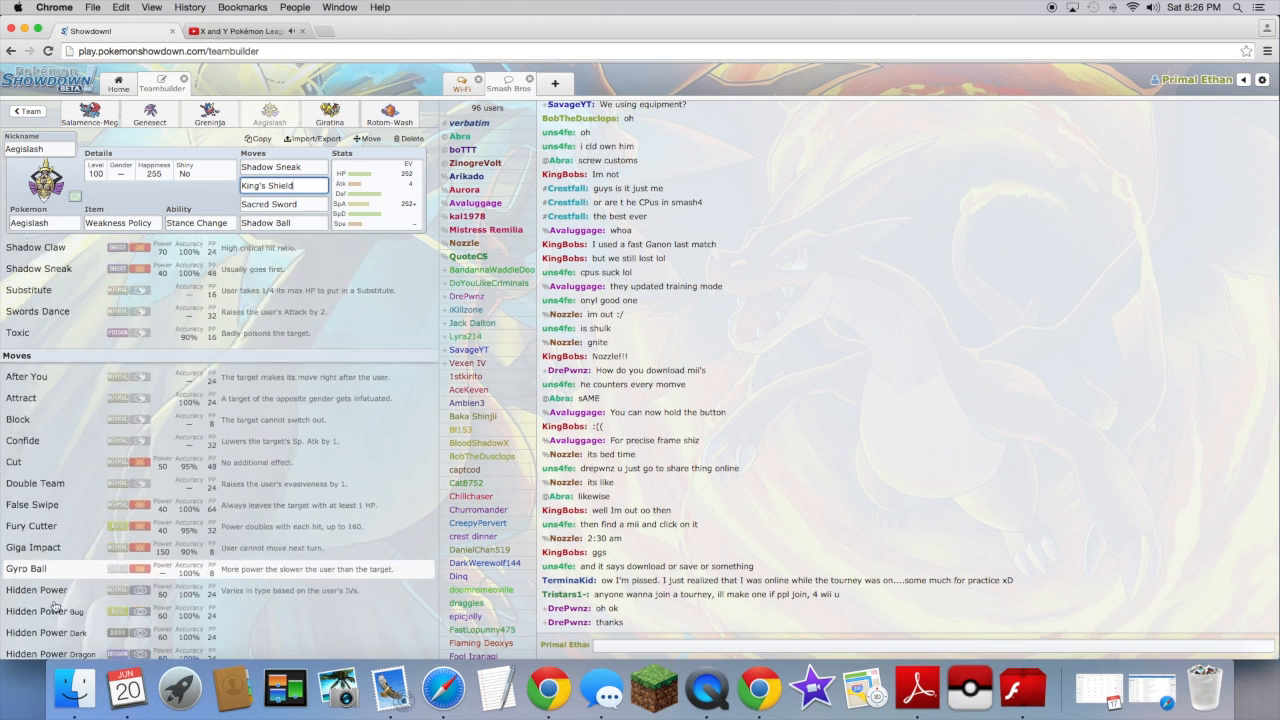
scroll("down", 3)
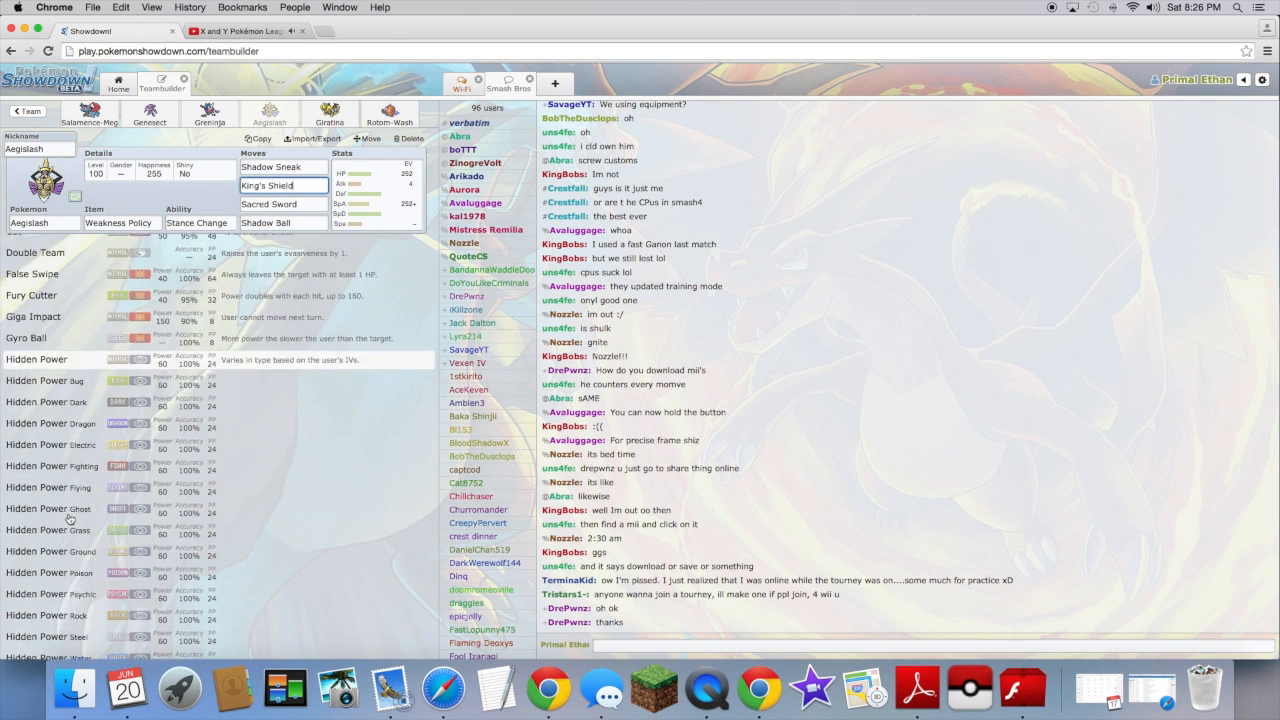
scroll("down", 3)
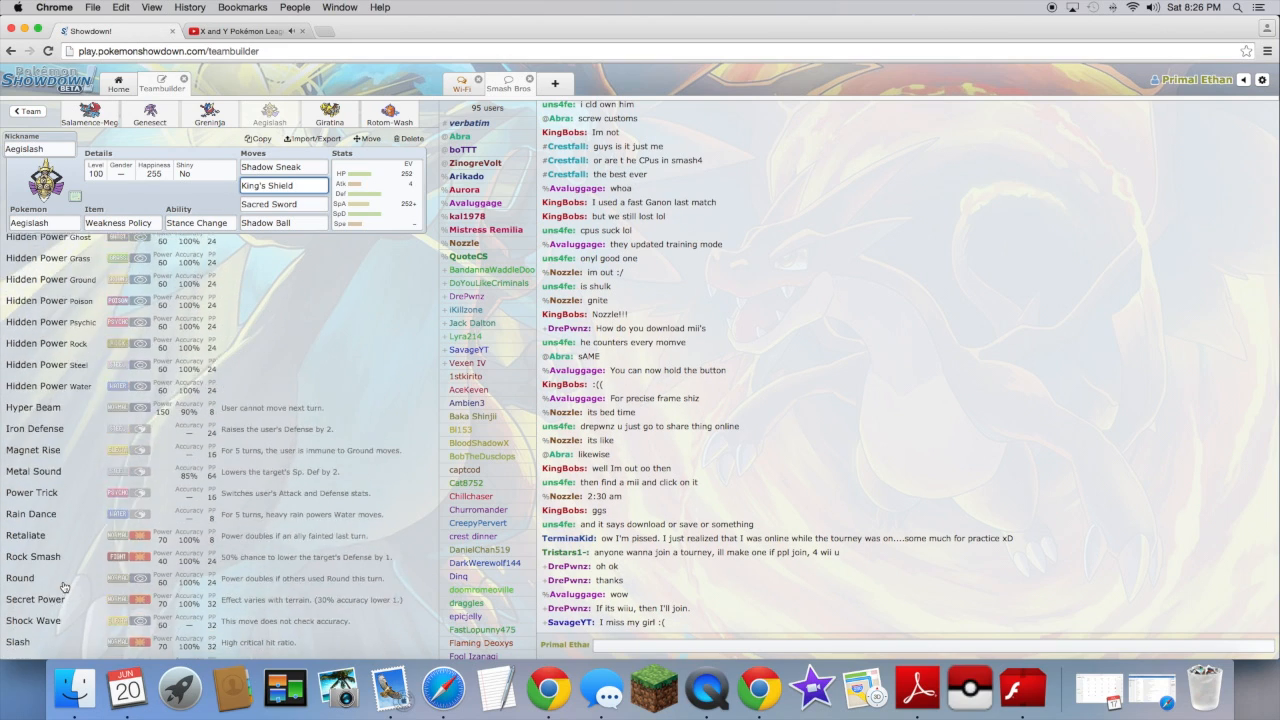
scroll("up", 3)
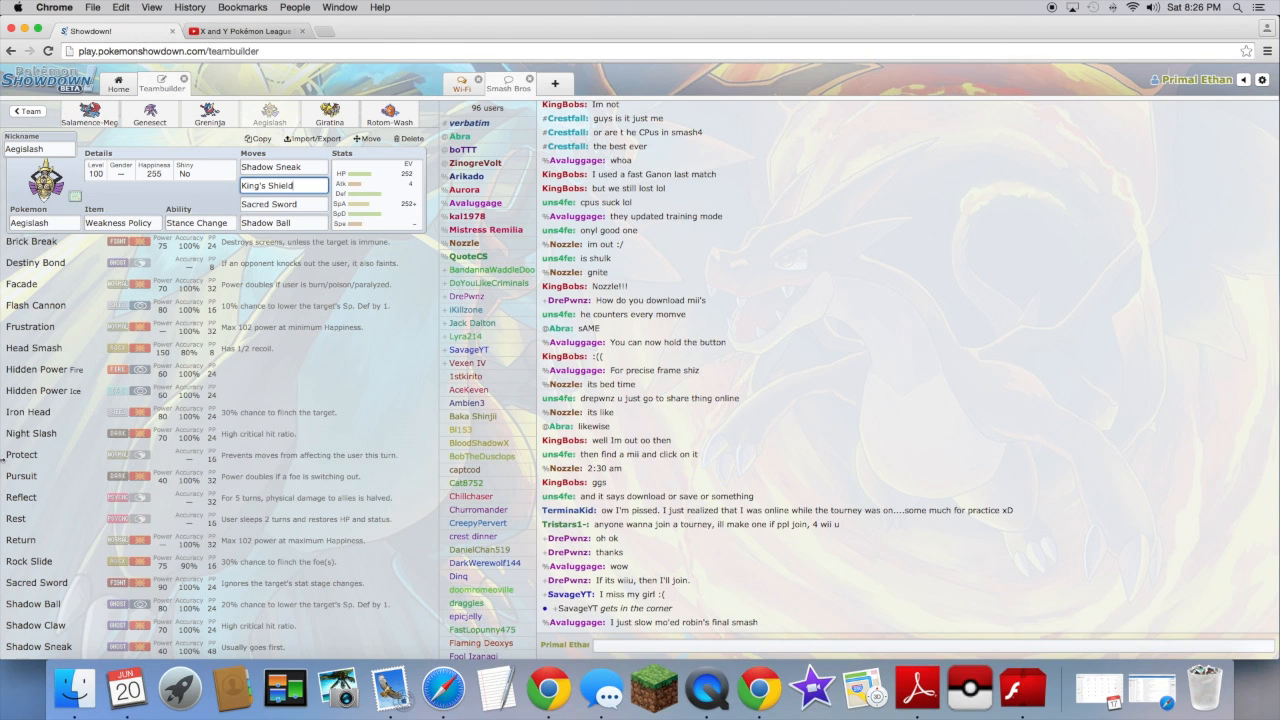
Look at Giratina's set, then show Aegislash's 252 HP / 4 Atk / 252+ SpA Quiet spread.
left_click(330, 113)
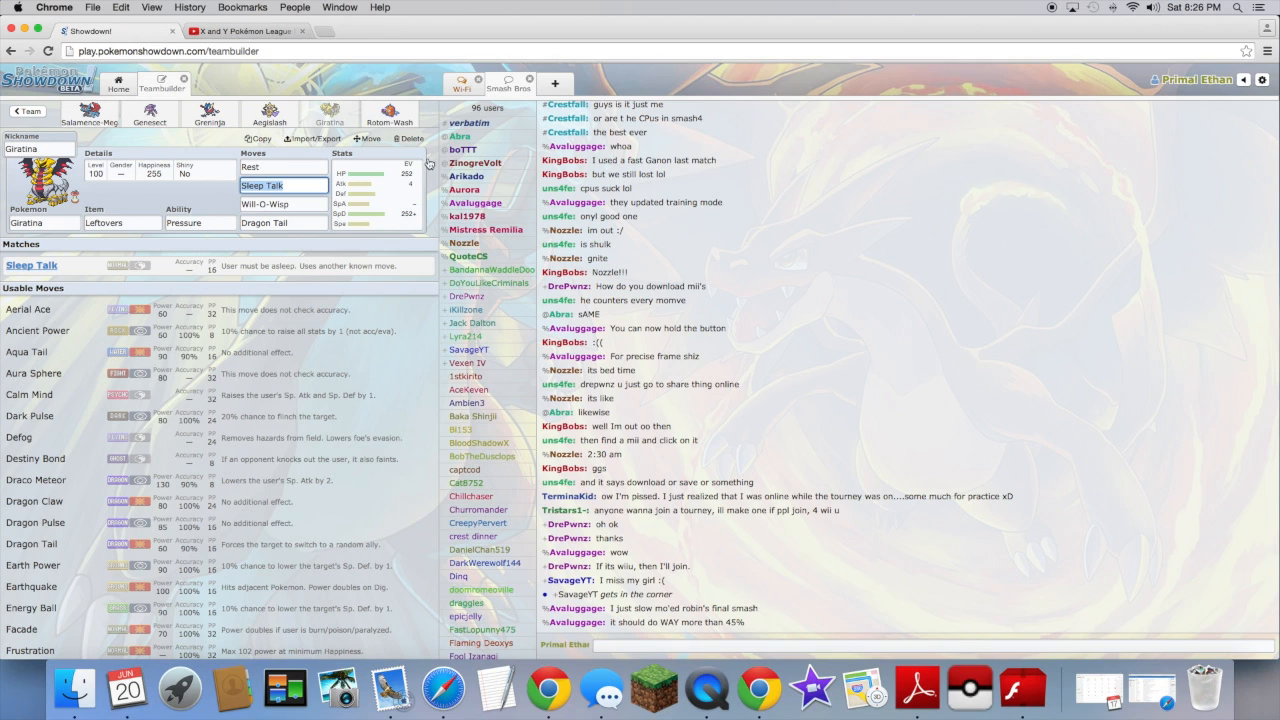
mouse_move(379, 211)
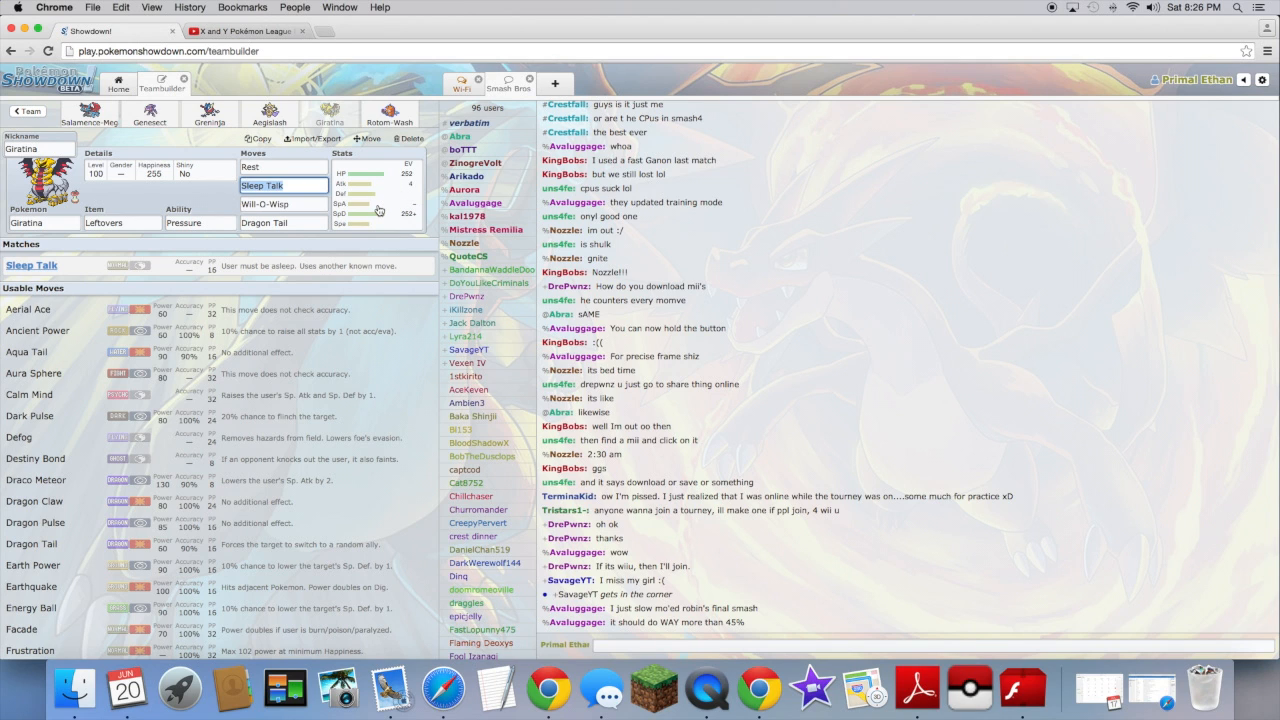
mouse_move(397, 202)
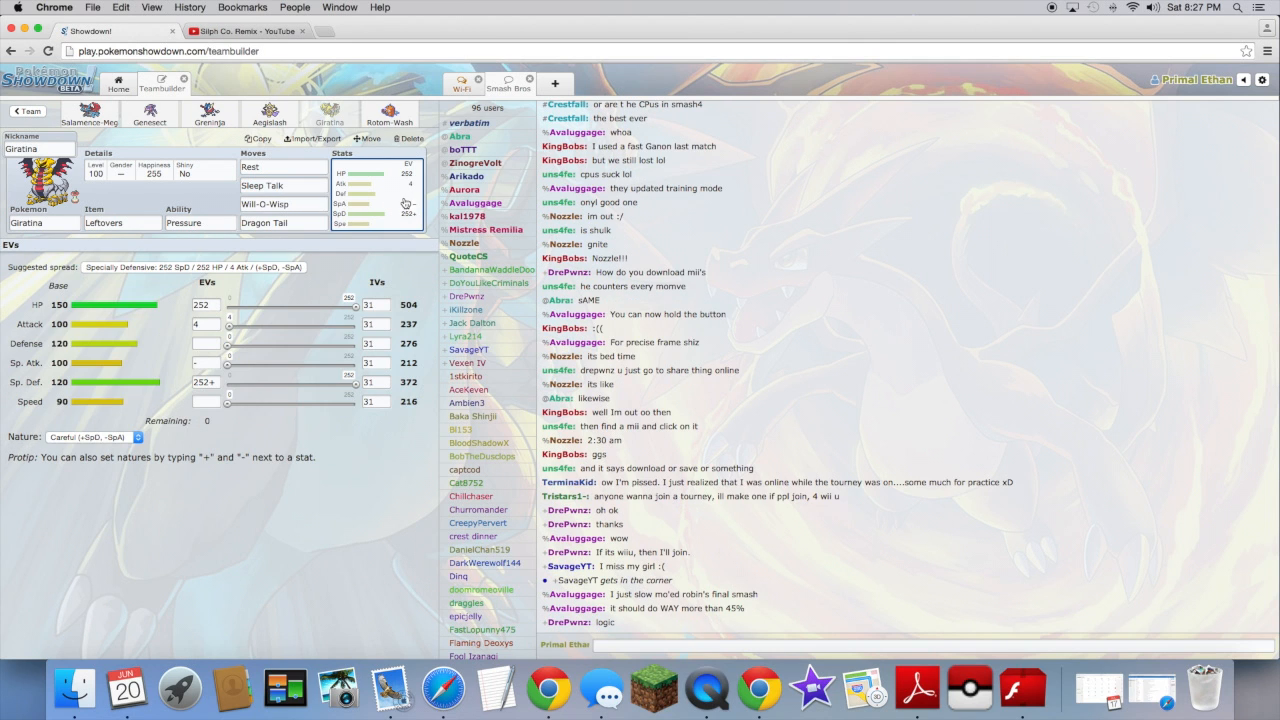
type("wifi")
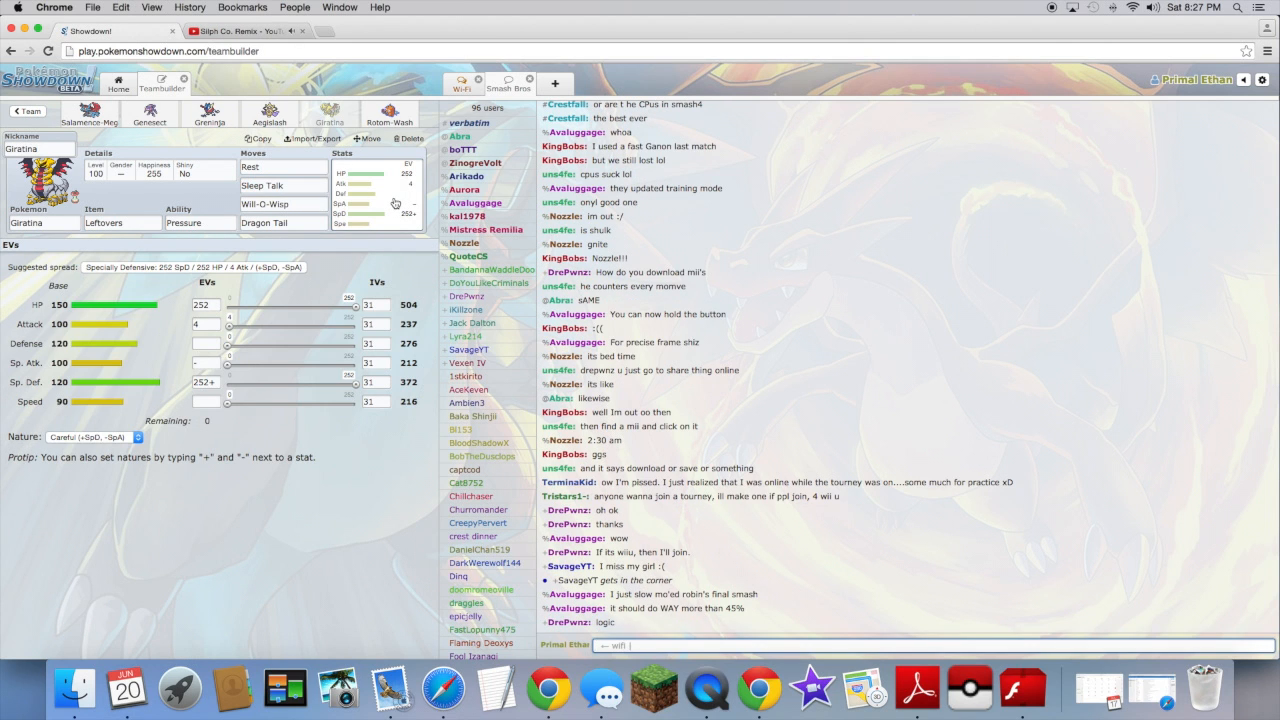
mouse_move(395, 200)
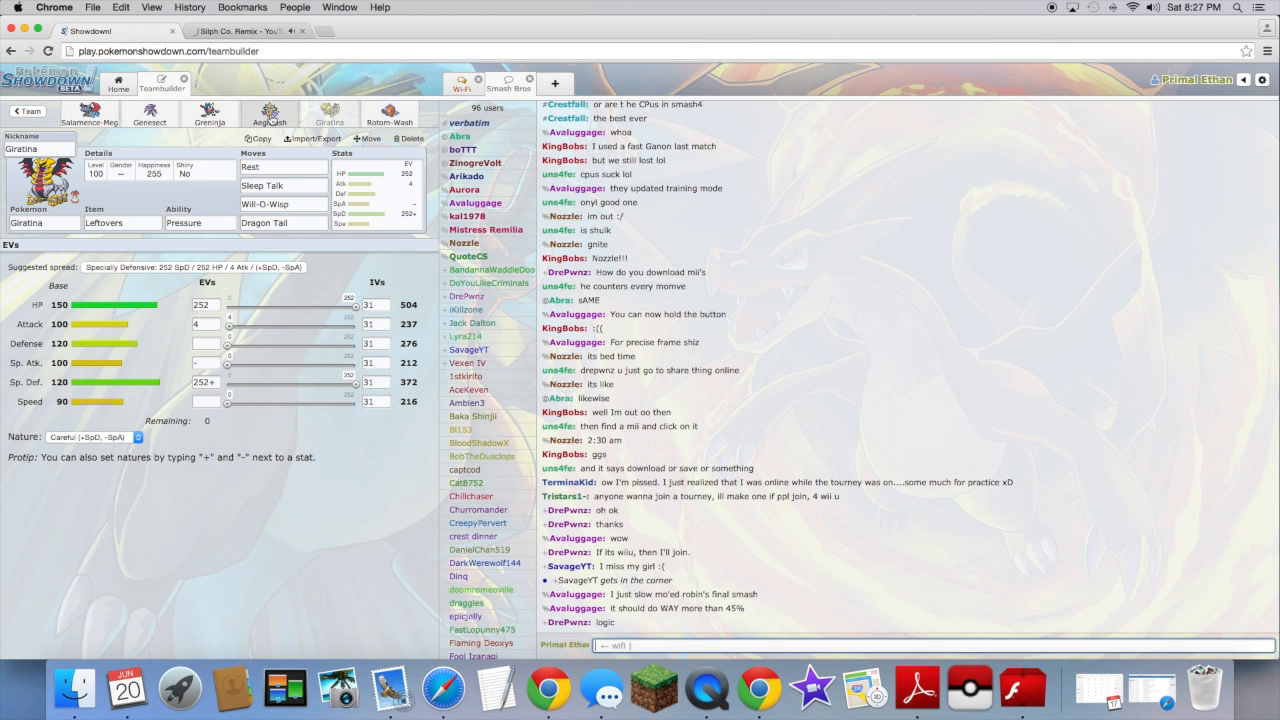
left_click(270, 112)
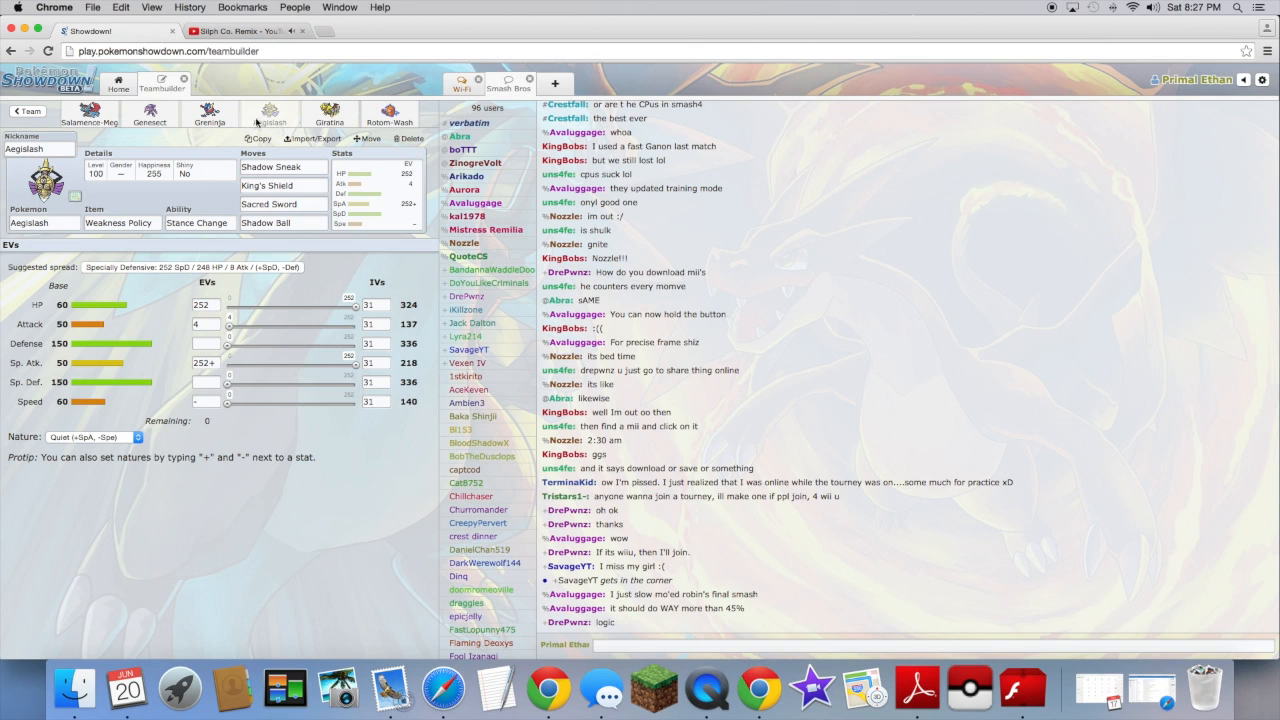
Check Genesect's EVs, then show Rotom-Wash's 252 HP / 252+ Def / 4 SpA Bold spread.
left_click(149, 113)
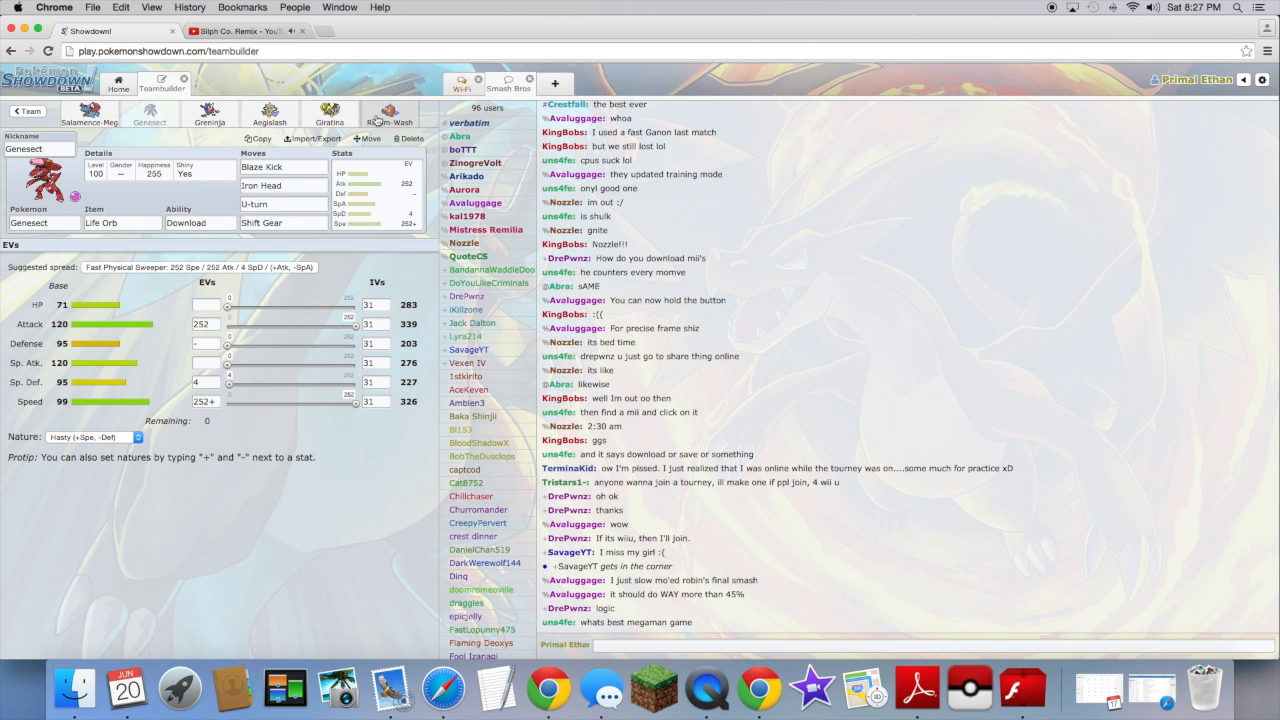
left_click(389, 113)
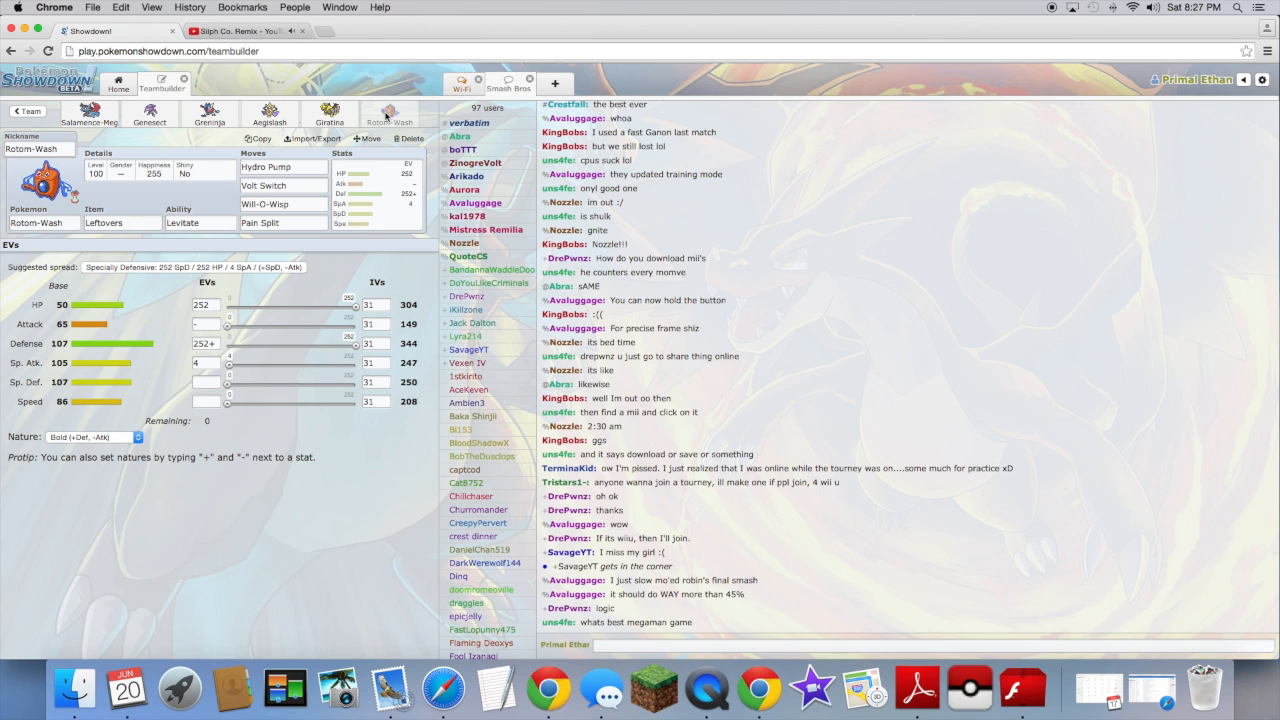
scroll("down", 3)
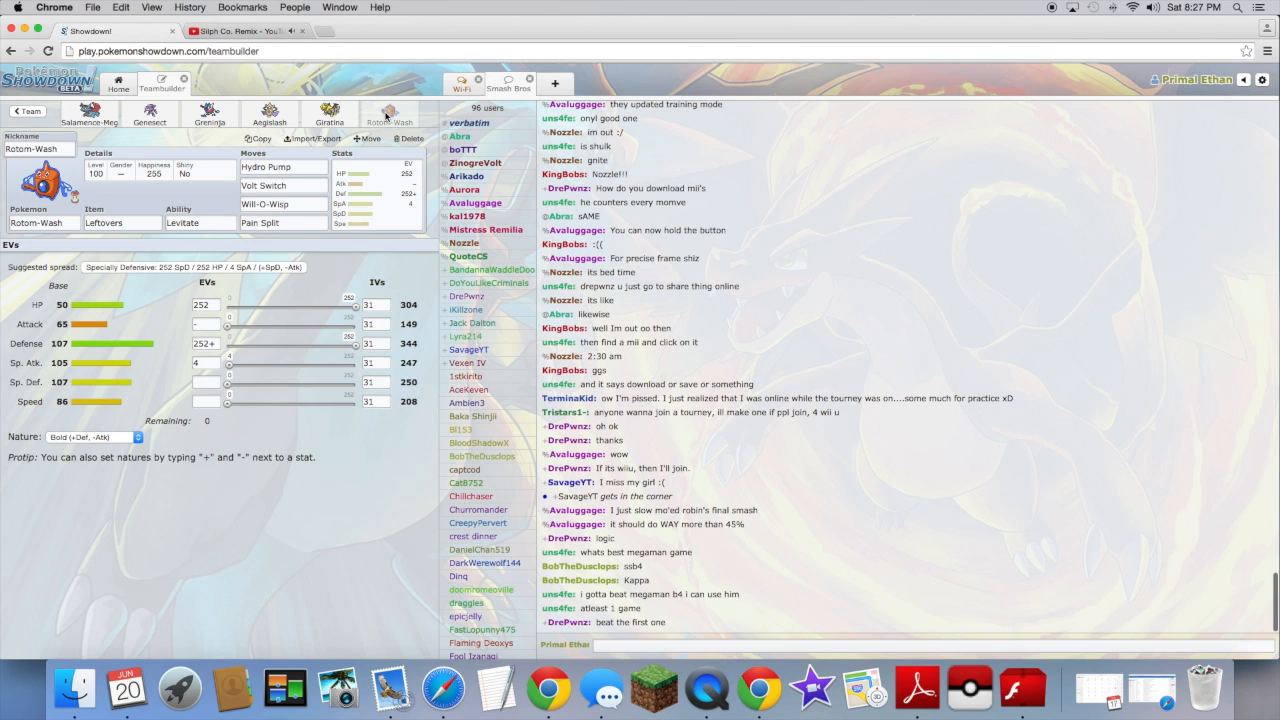
scroll("down", 3)
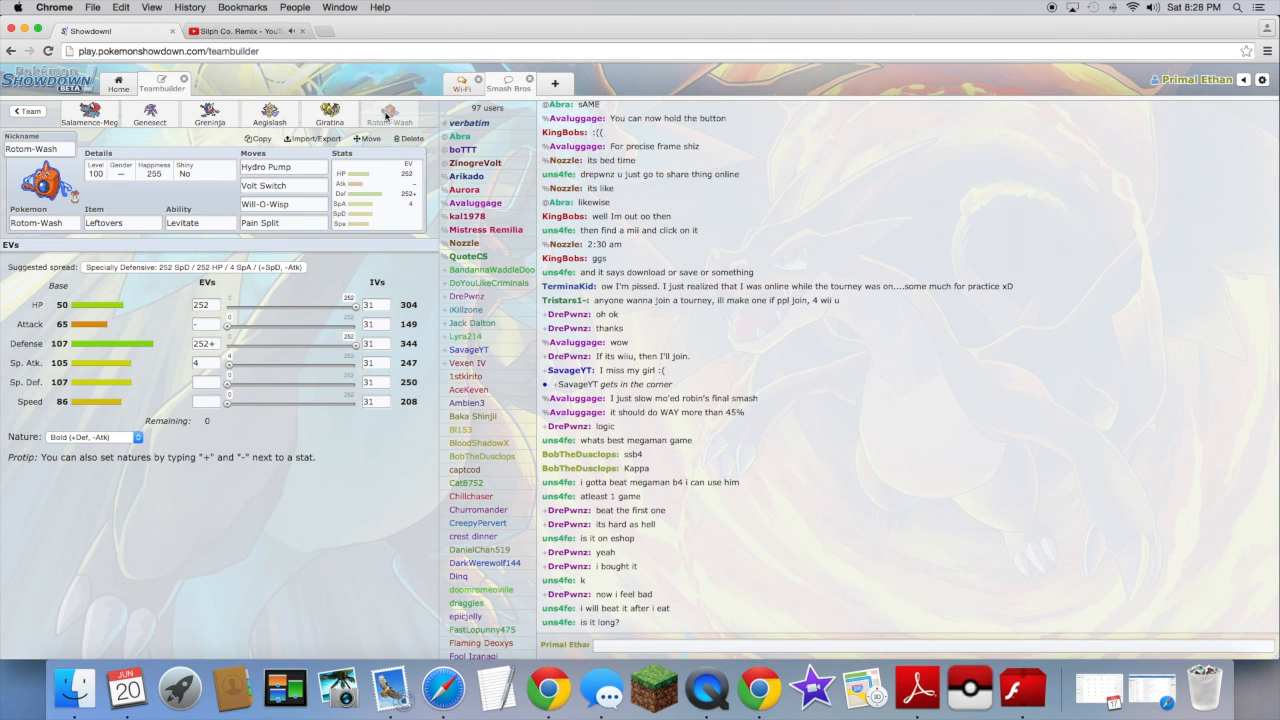
scroll("down", 3)
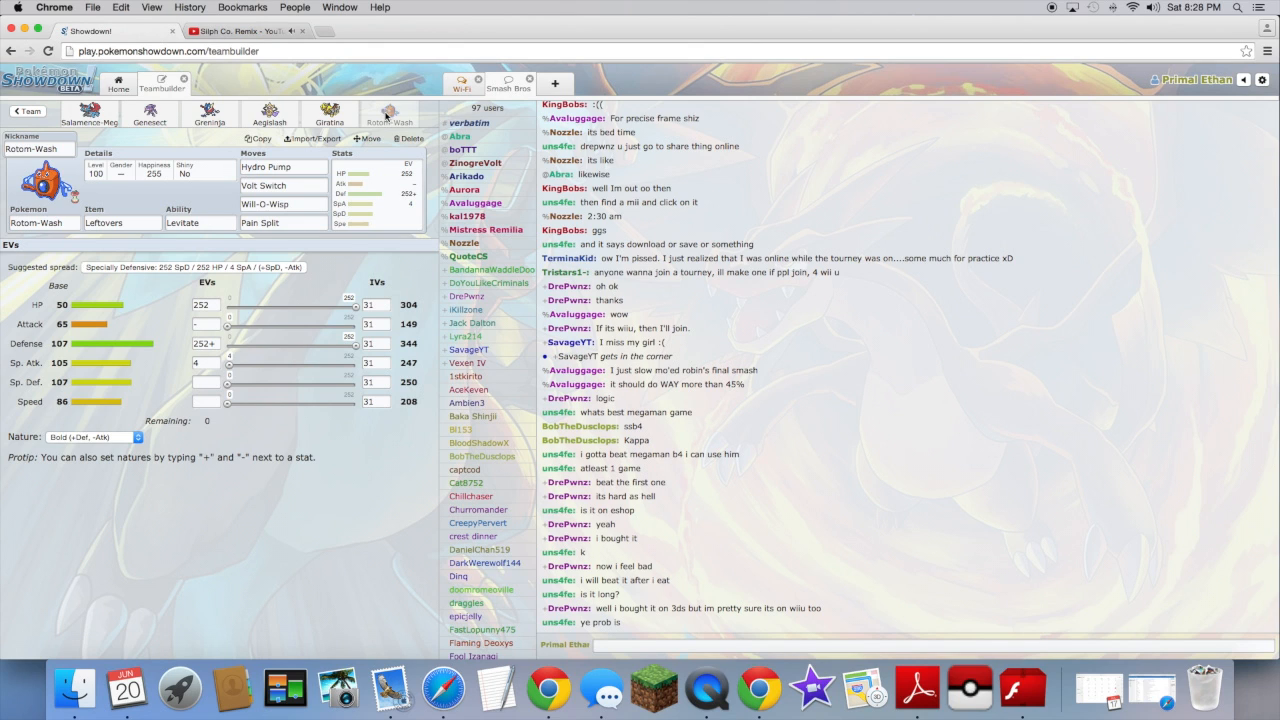
mouse_move(707, 687)
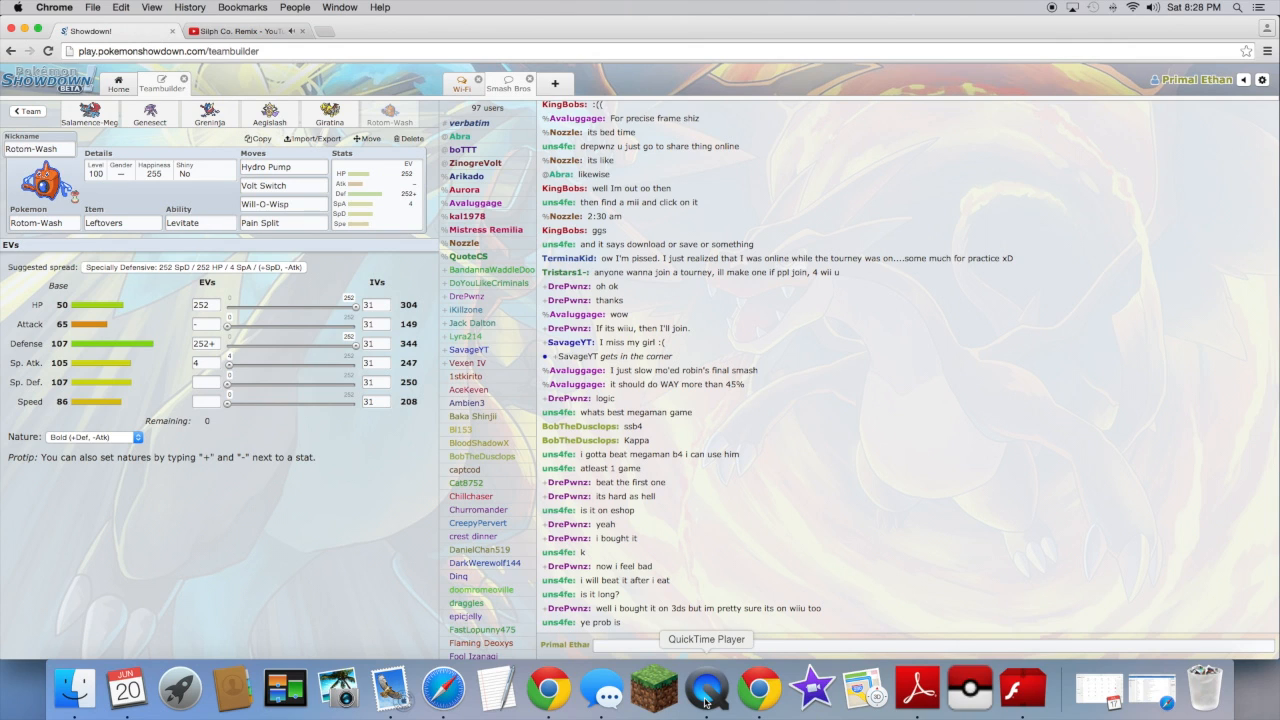
right_click(706, 687)
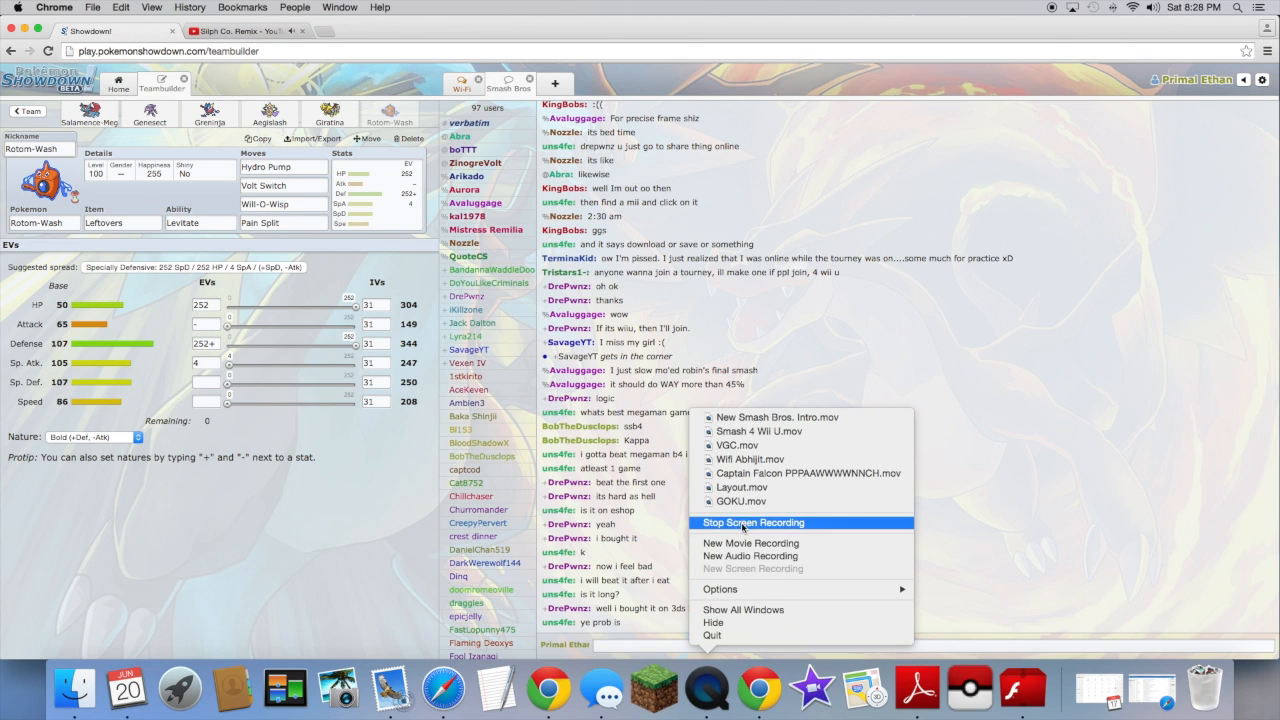